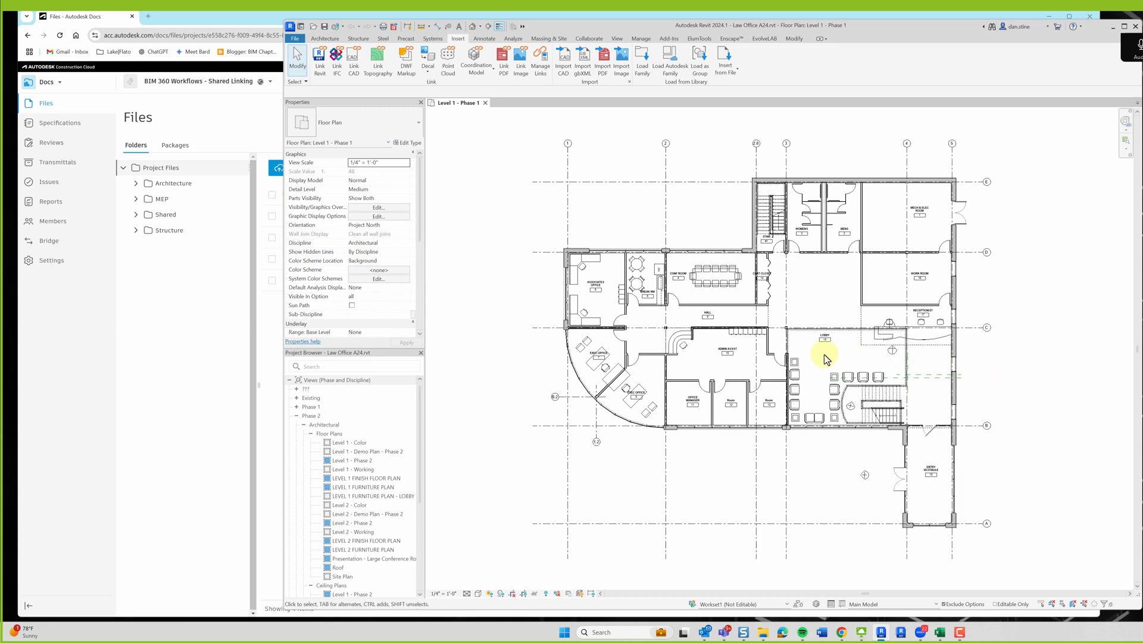
mouse_move(1019, 357)
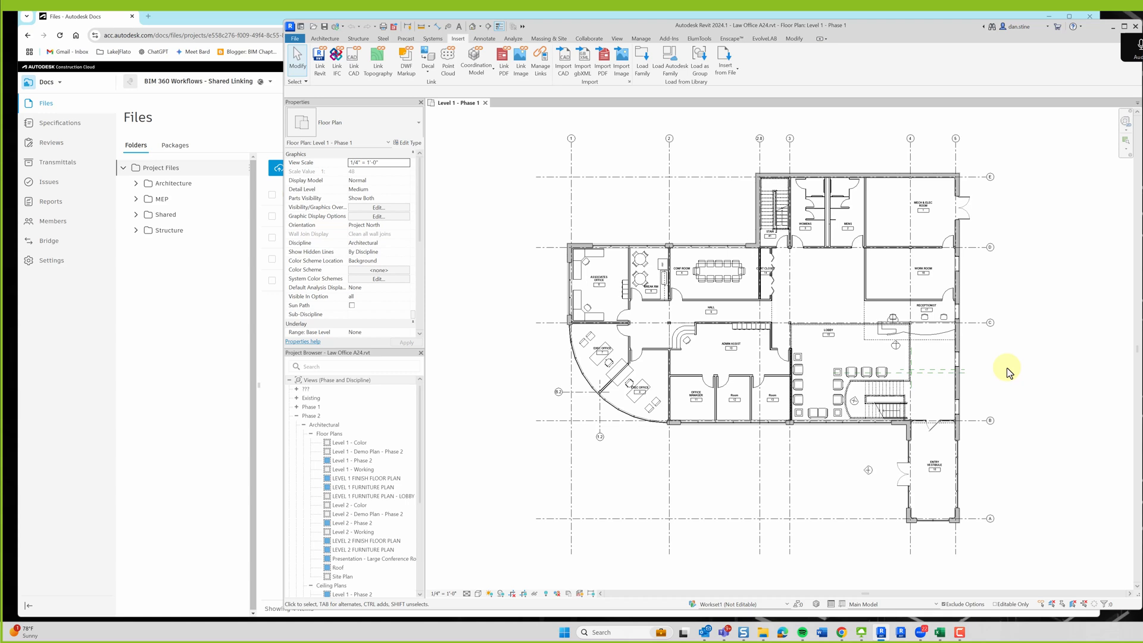
mouse_move(224, 175)
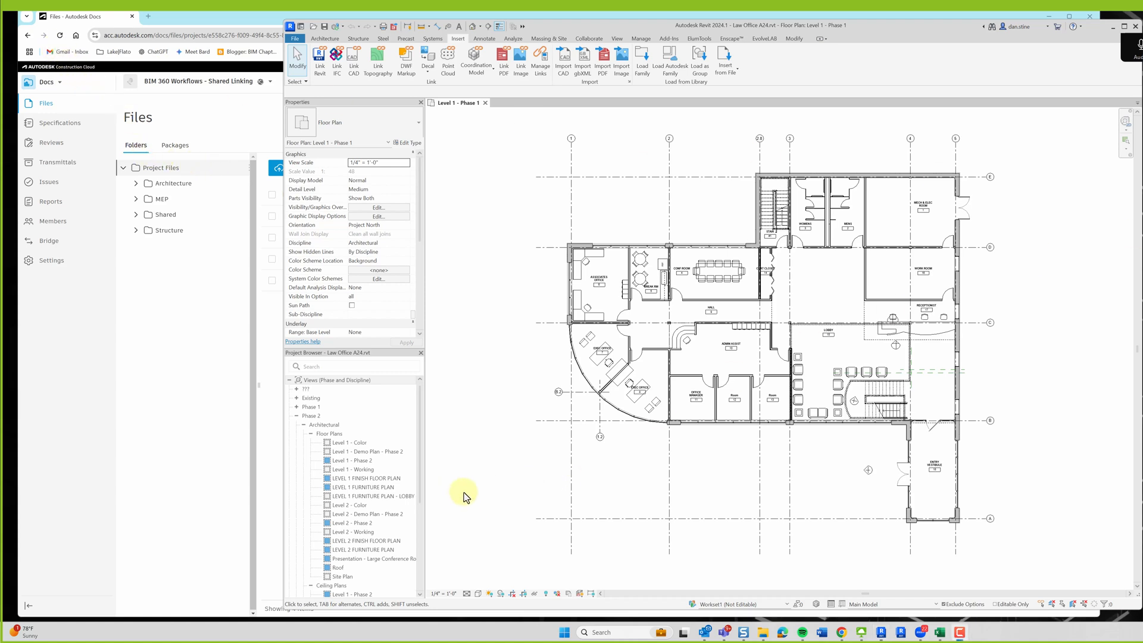
mouse_move(503, 329)
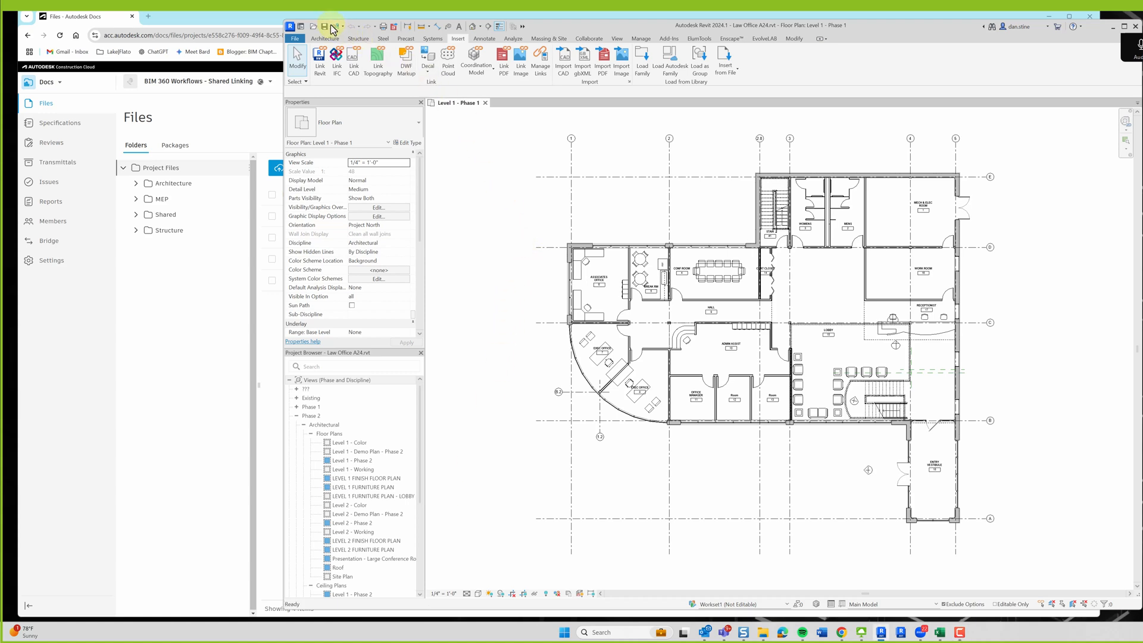
Synchronize the Law Office A24 architecture model with its Autodesk Docs central copy
left_click(329, 27)
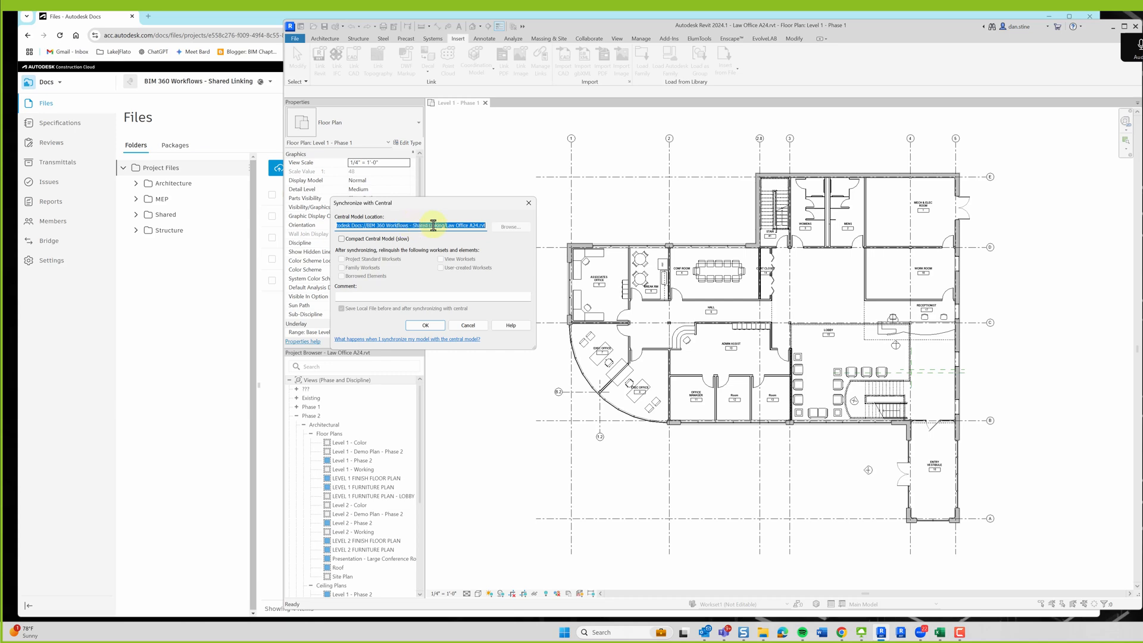
left_click(425, 325)
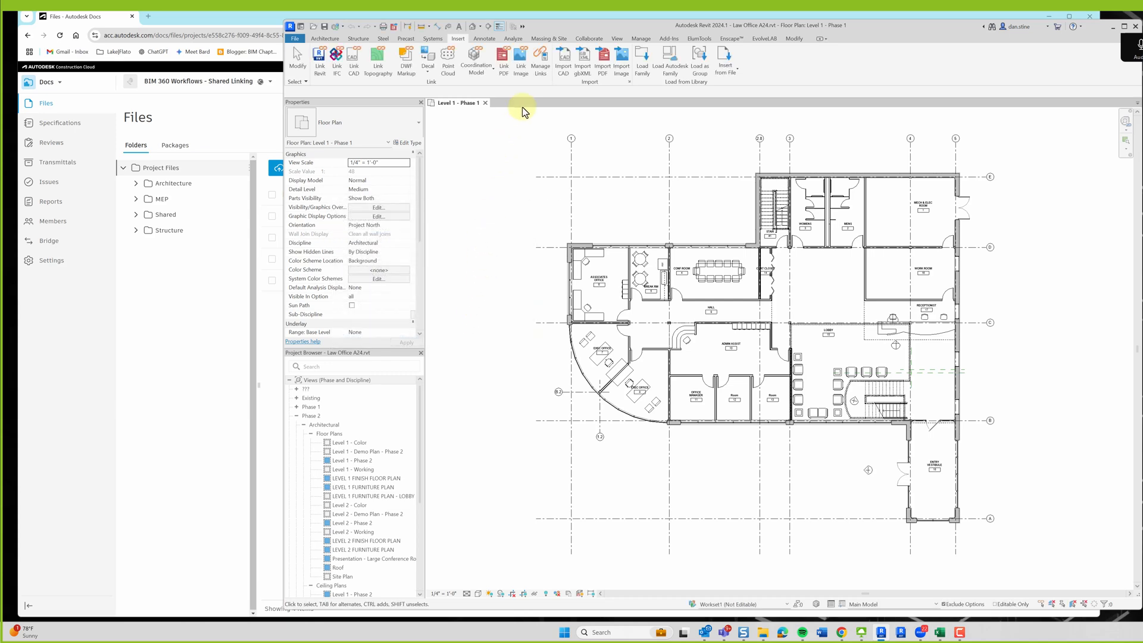
Browse Docs to Project Files > Architecture, then Shared's discipline subfolders, ending in Shared > Architecture
left_click(540, 62)
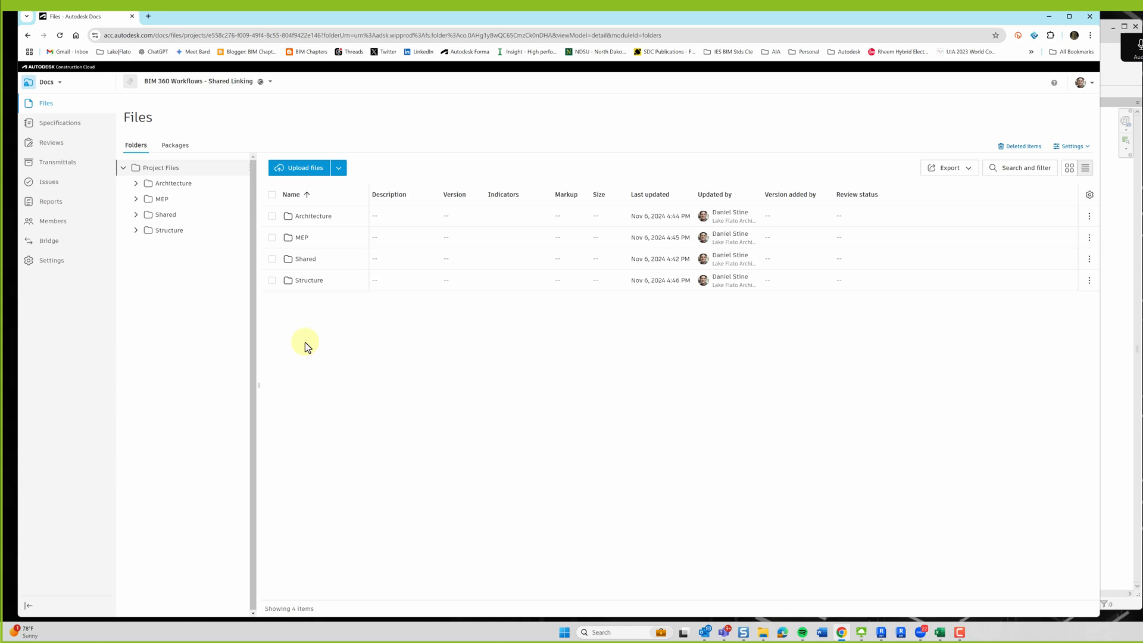
mouse_move(313, 216)
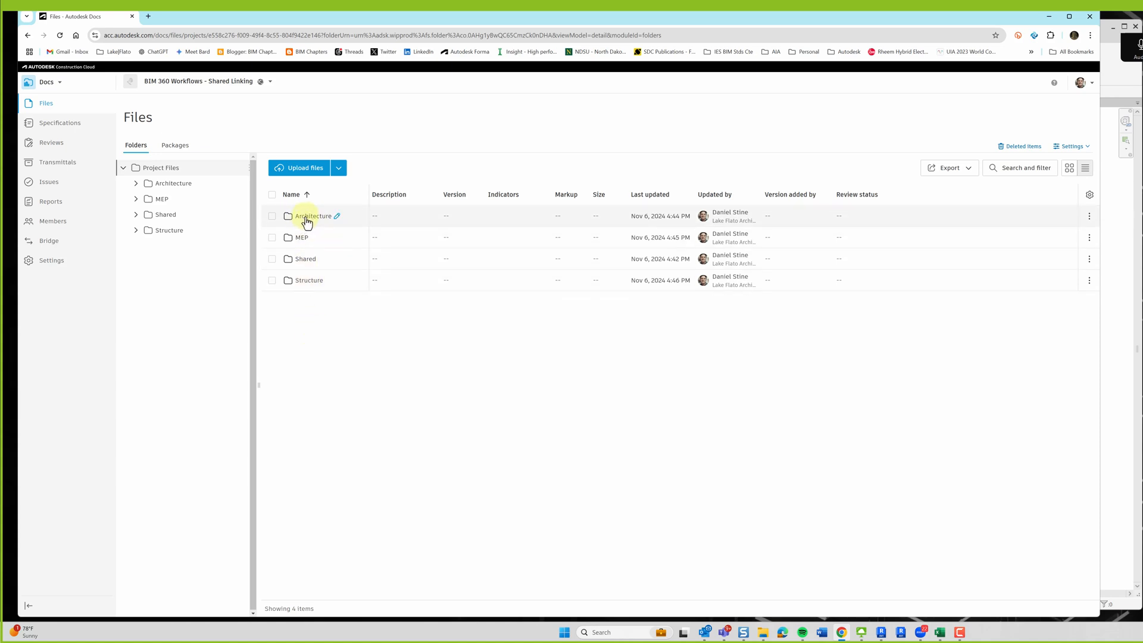
left_click(312, 215)
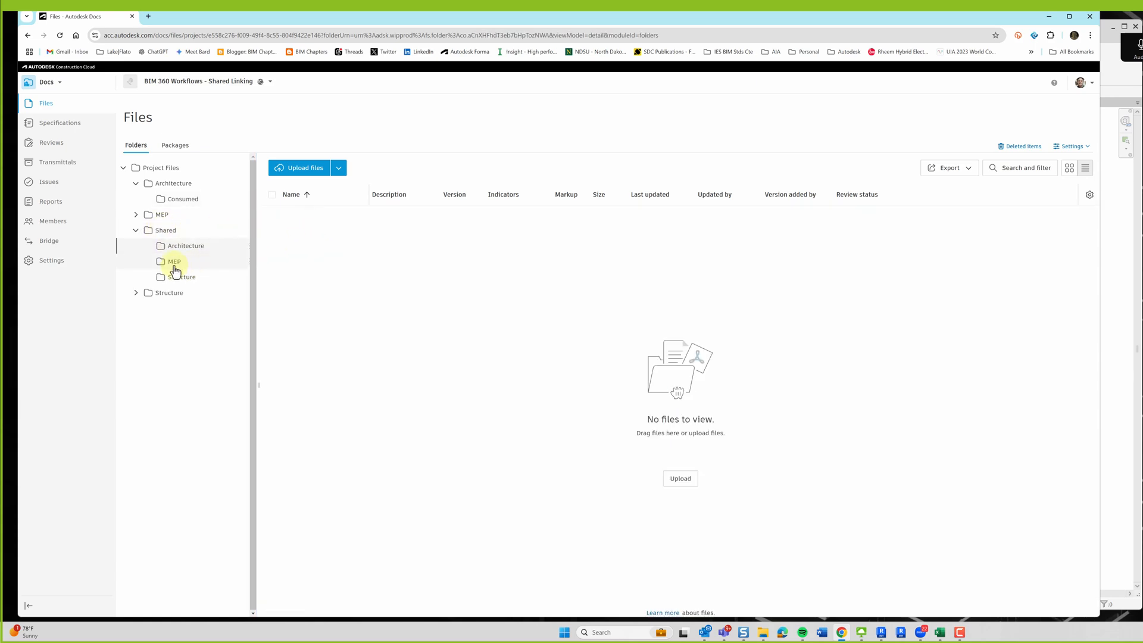
left_click(181, 276)
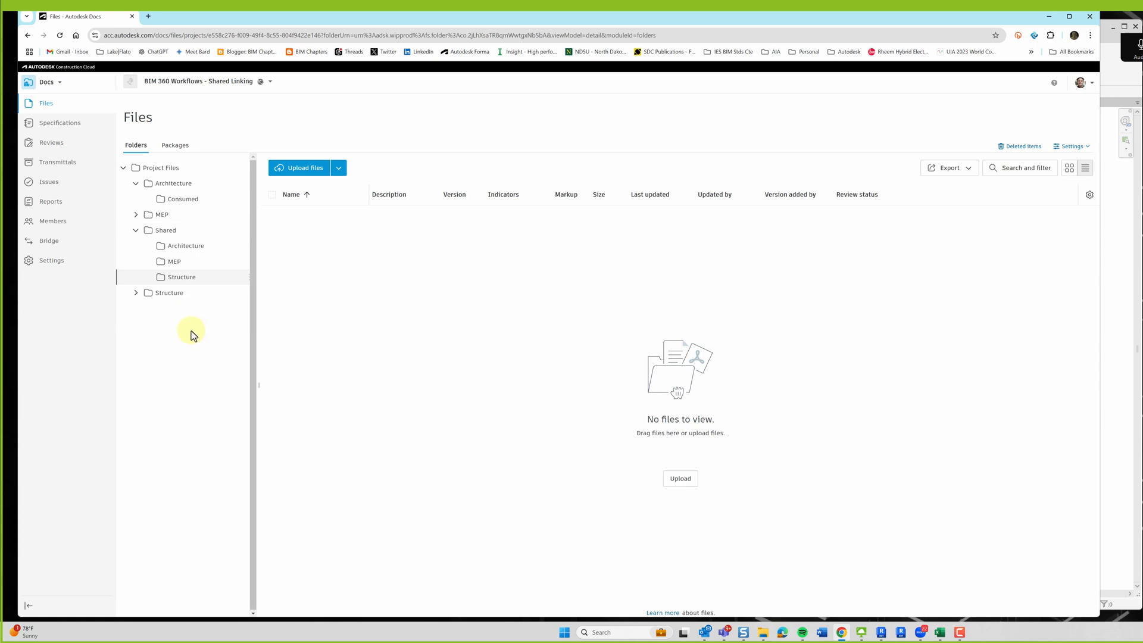
left_click(185, 246)
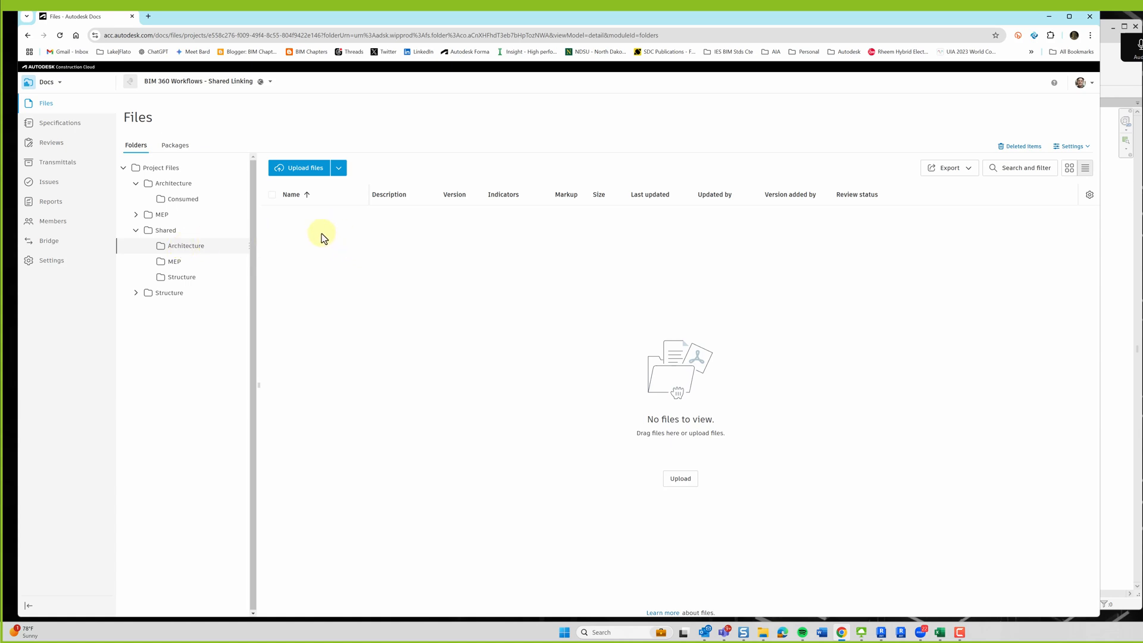
mouse_move(324, 233)
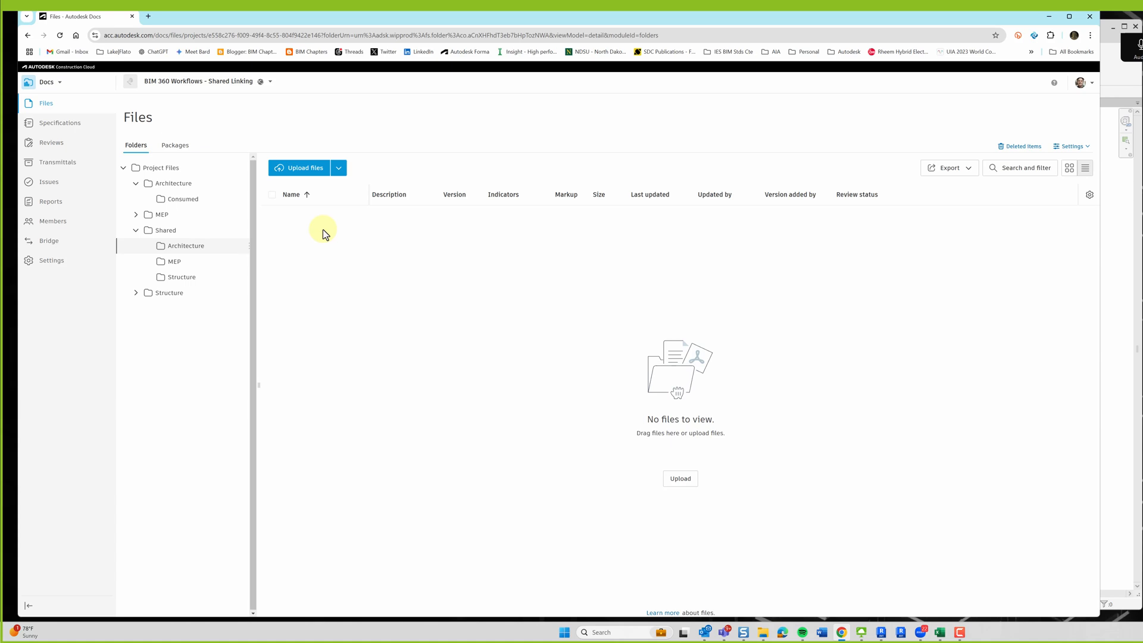
mouse_move(329, 228)
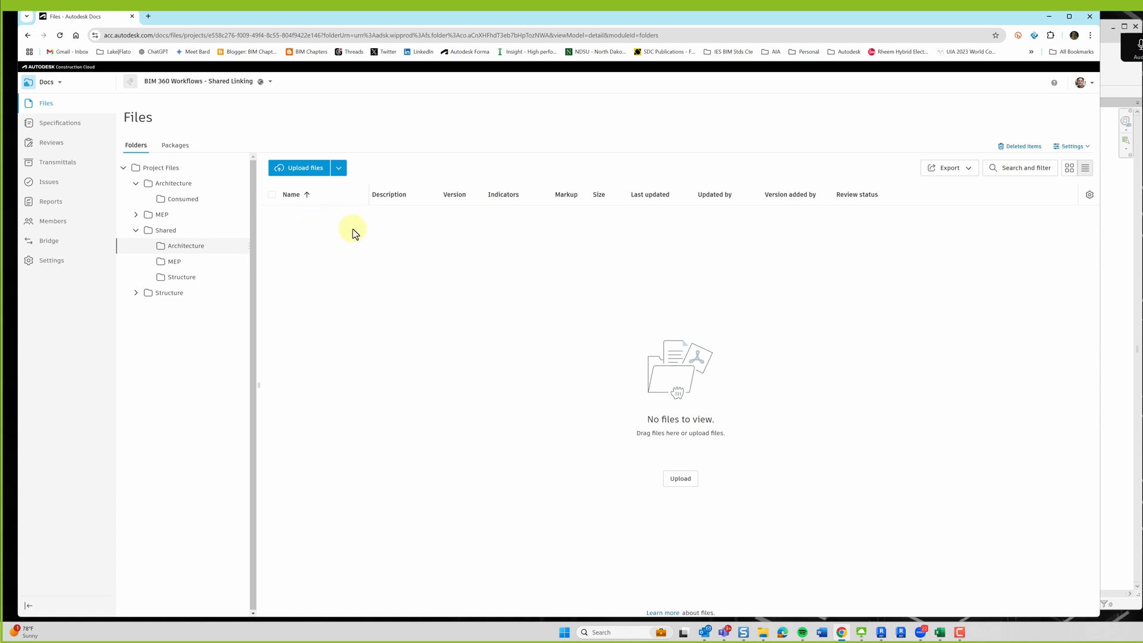
mouse_move(314, 225)
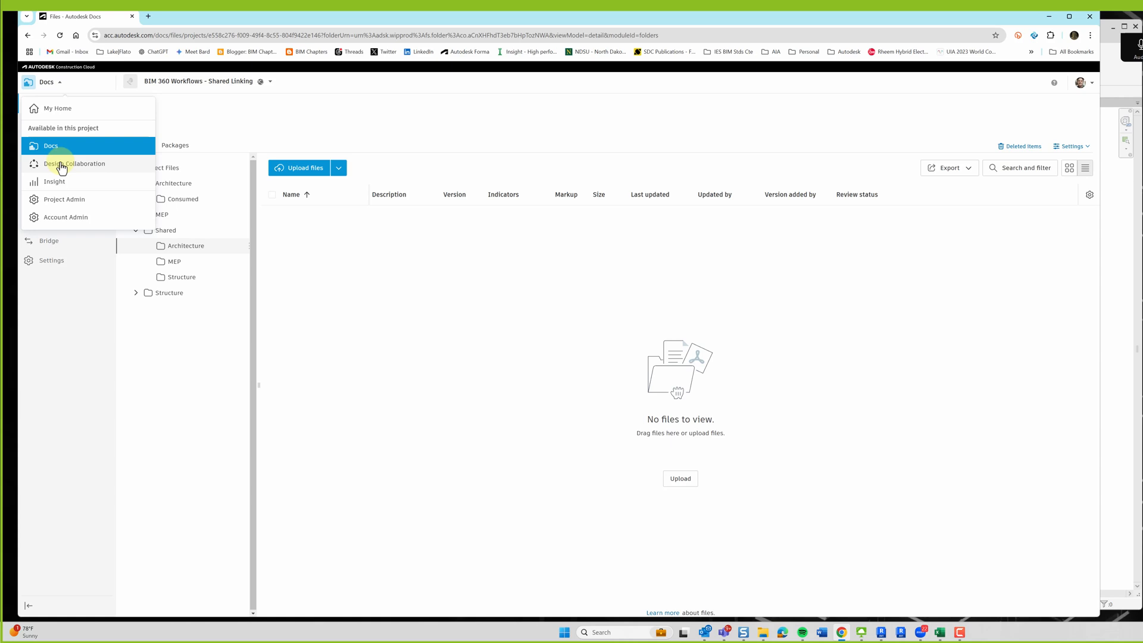
In Design Collaboration, create a package including Law Office A24.rvt and begin sharing it
left_click(73, 163)
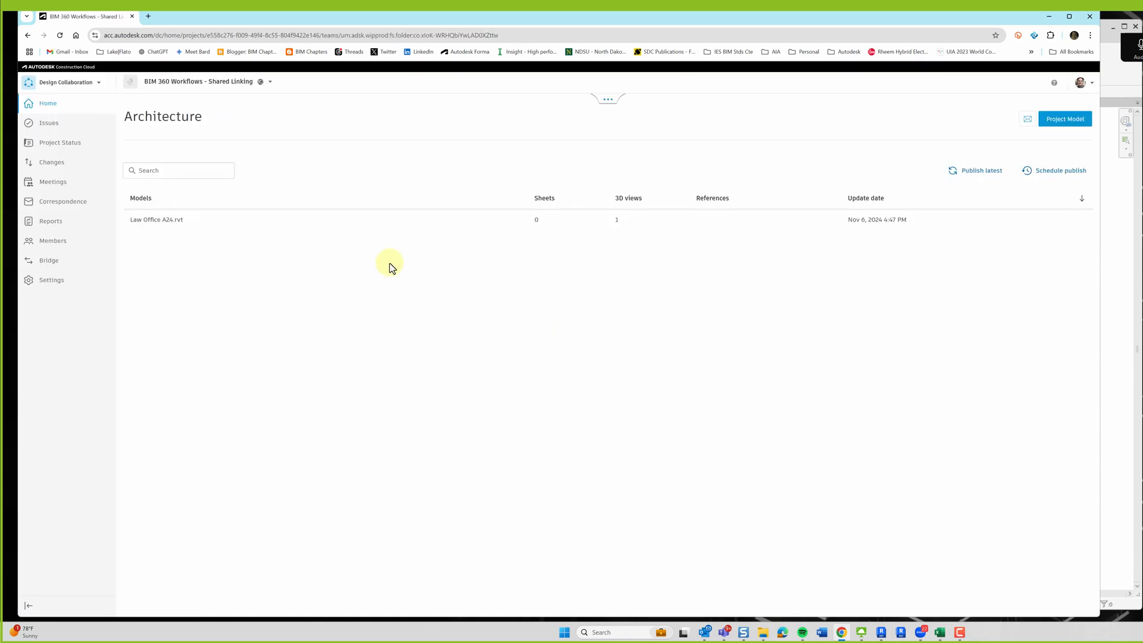
mouse_move(375, 264)
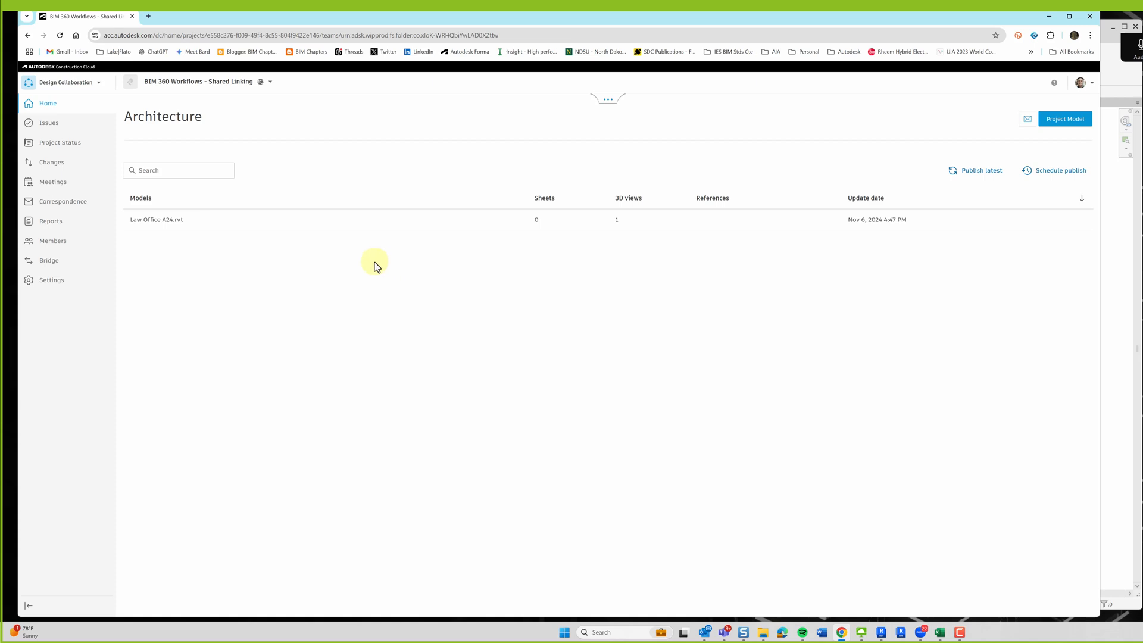
left_click(606, 97)
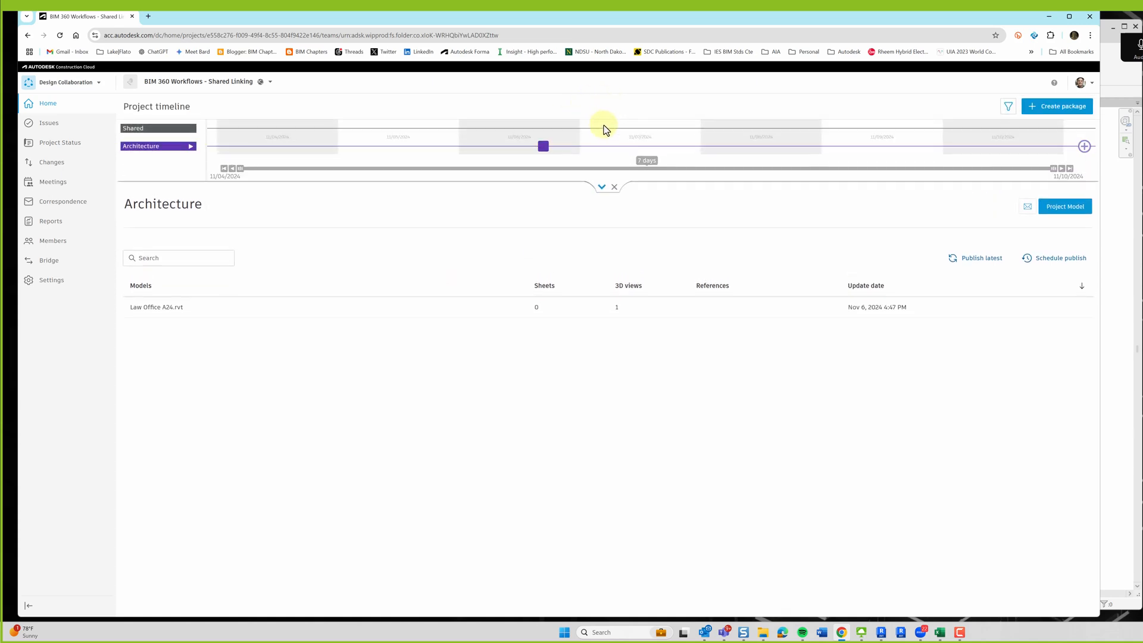
mouse_move(523, 180)
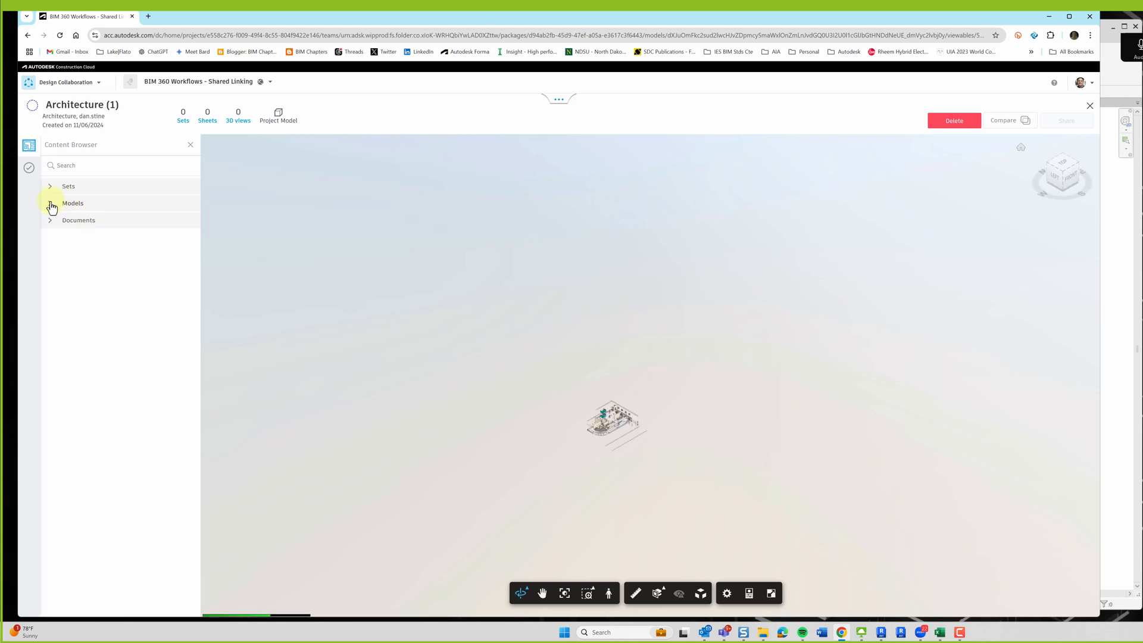
left_click(49, 202)
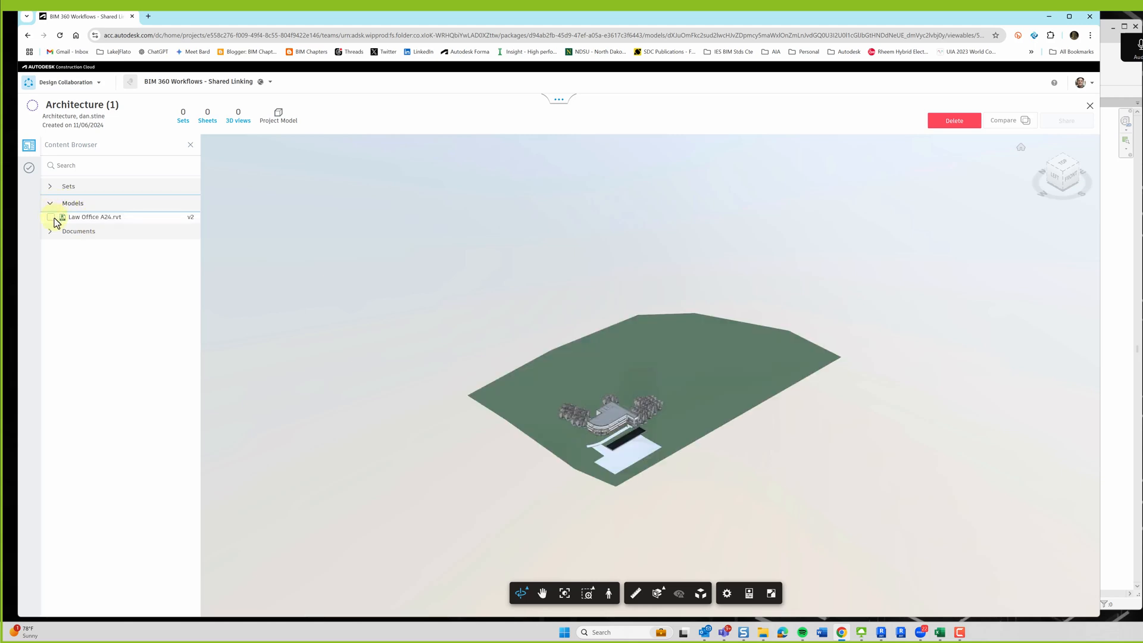
left_click(51, 217)
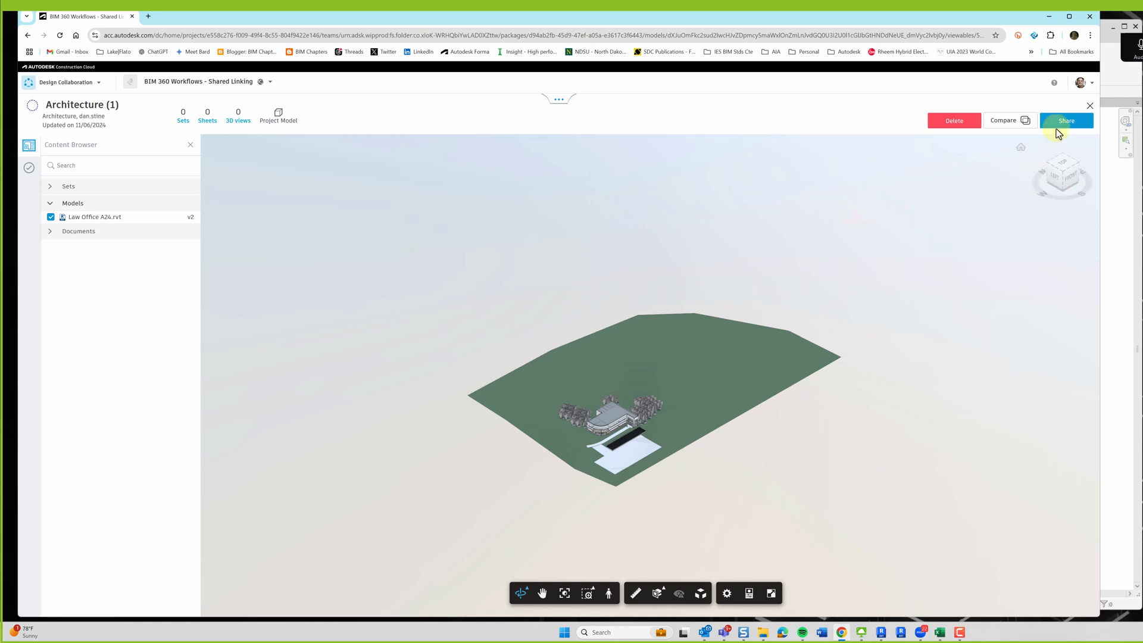
left_click(1066, 120)
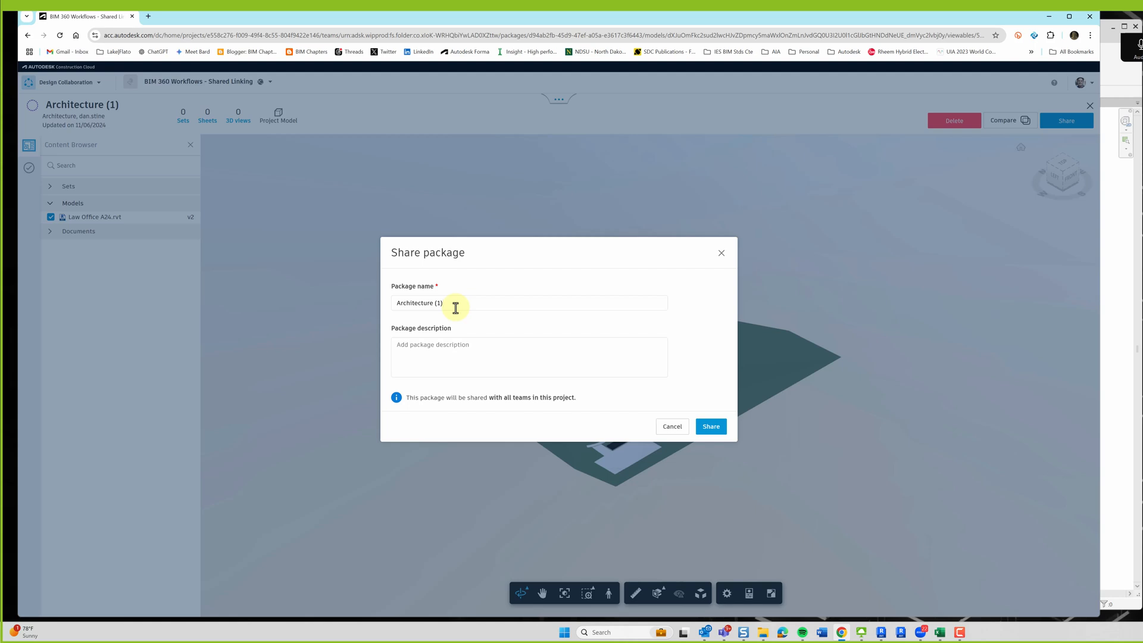
Share the package with all teams as 'Architecture Pre-DD', described 'Two weeks prior to DD'
type("Architecture P")
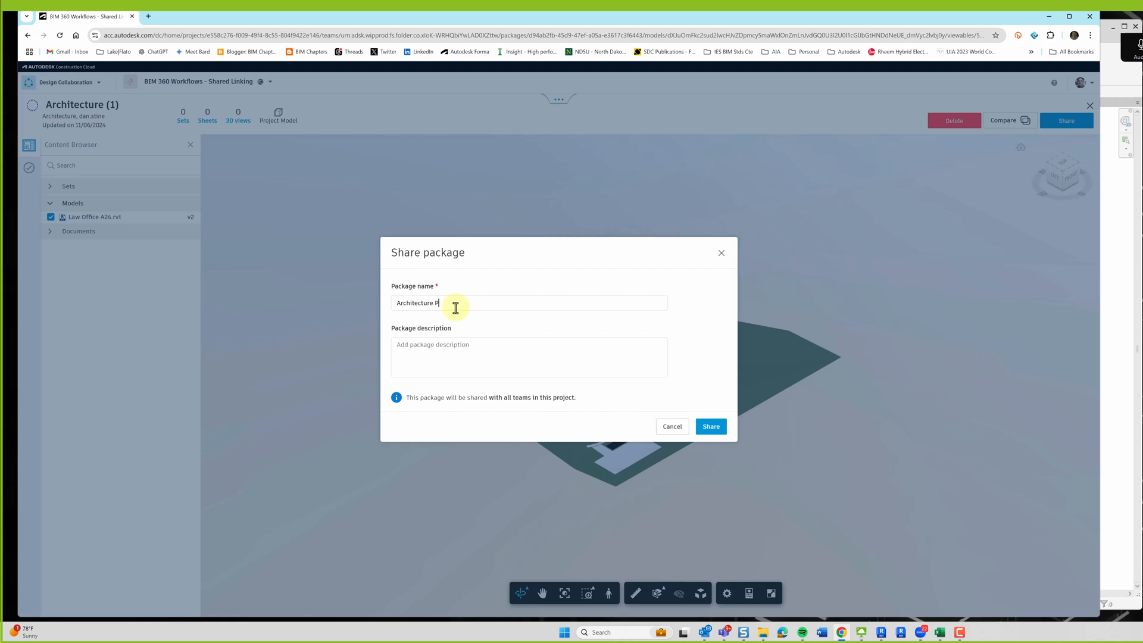
type("re-DD")
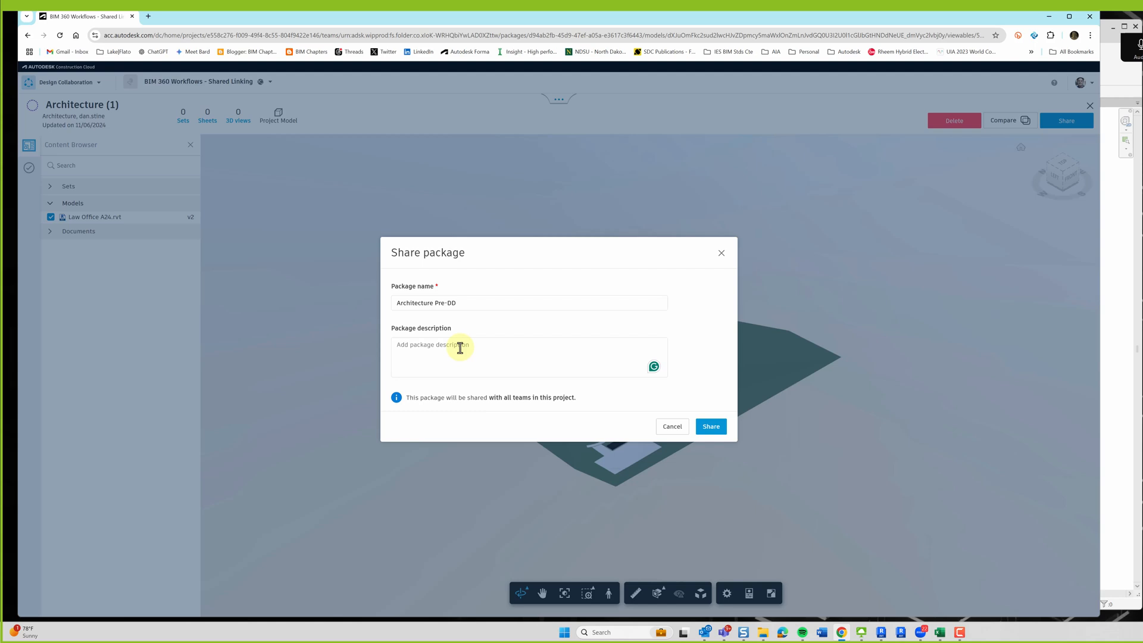
type("Two weeks")
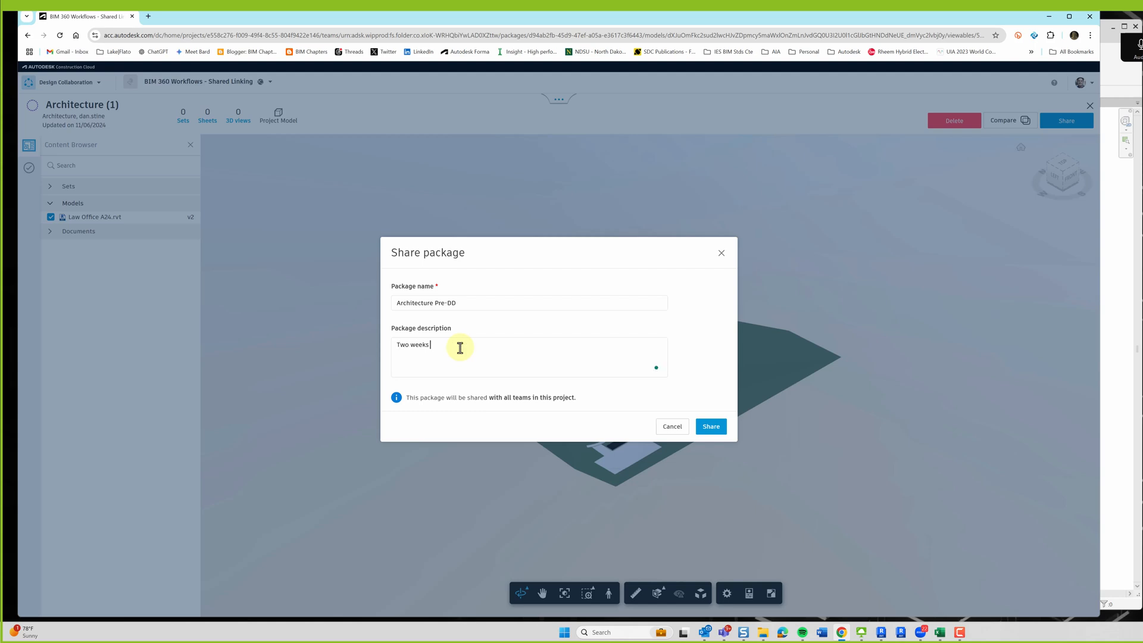
type("prior to")
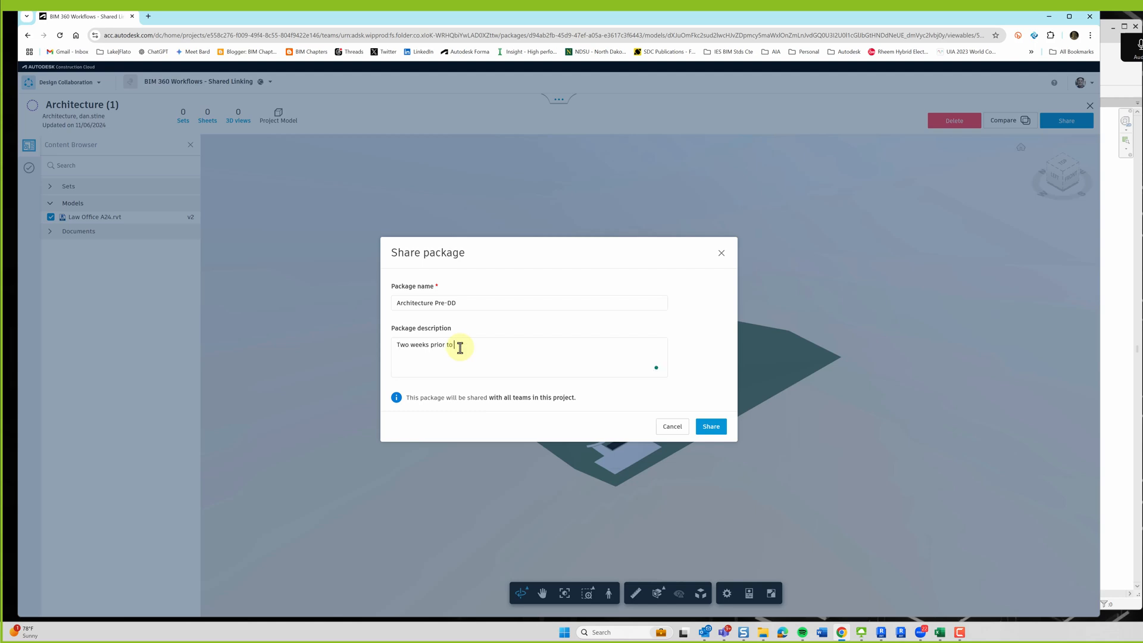
type("DD")
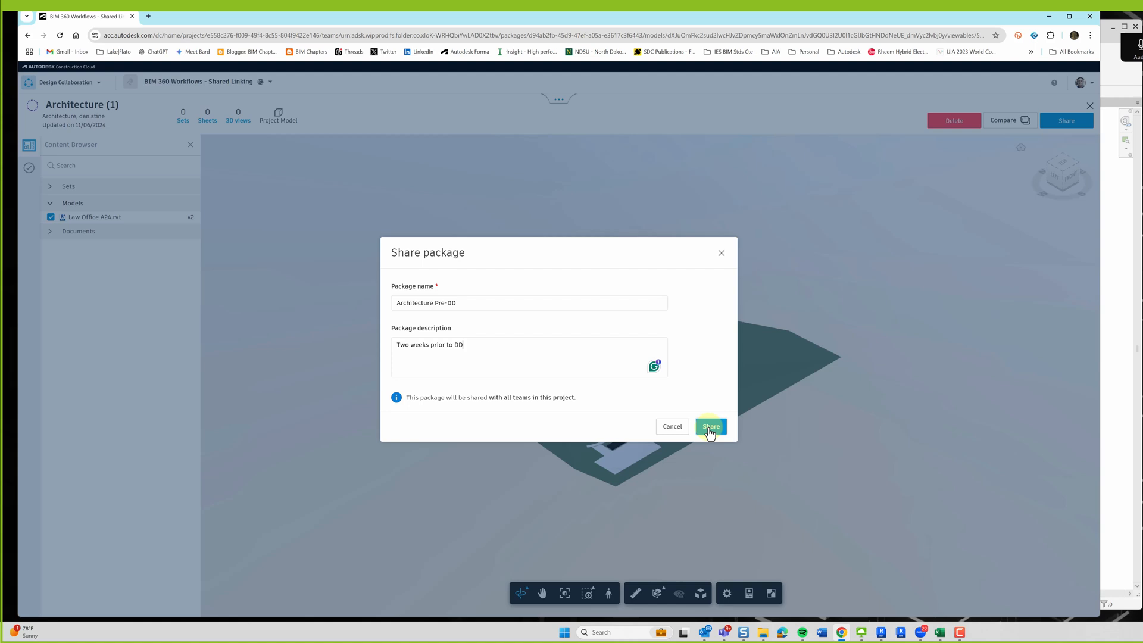
left_click(710, 426)
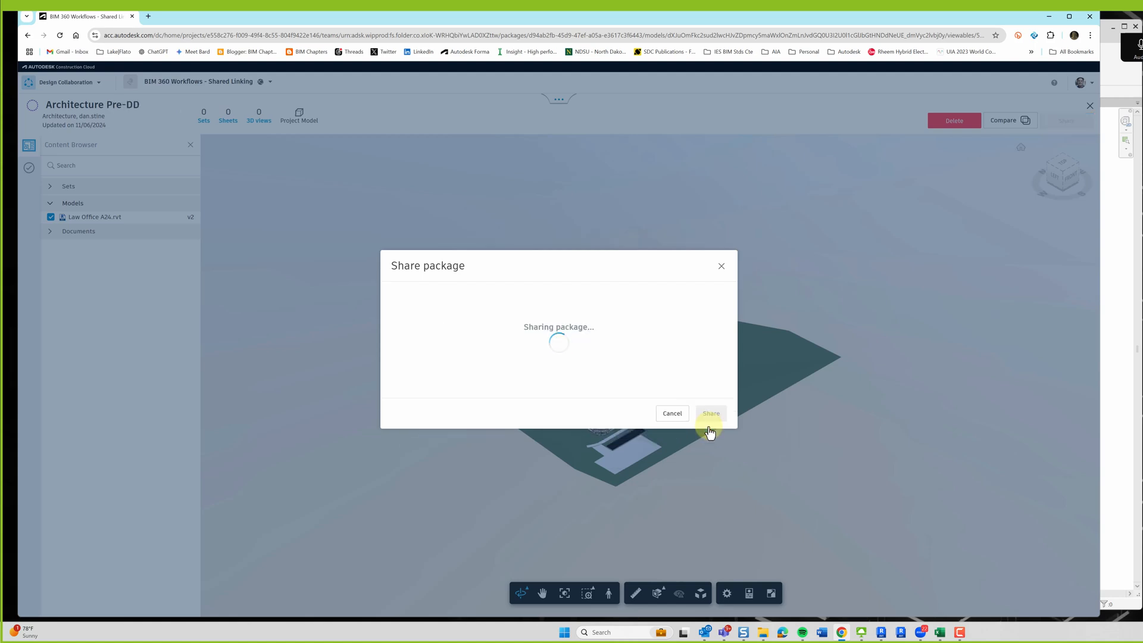
left_click(708, 413)
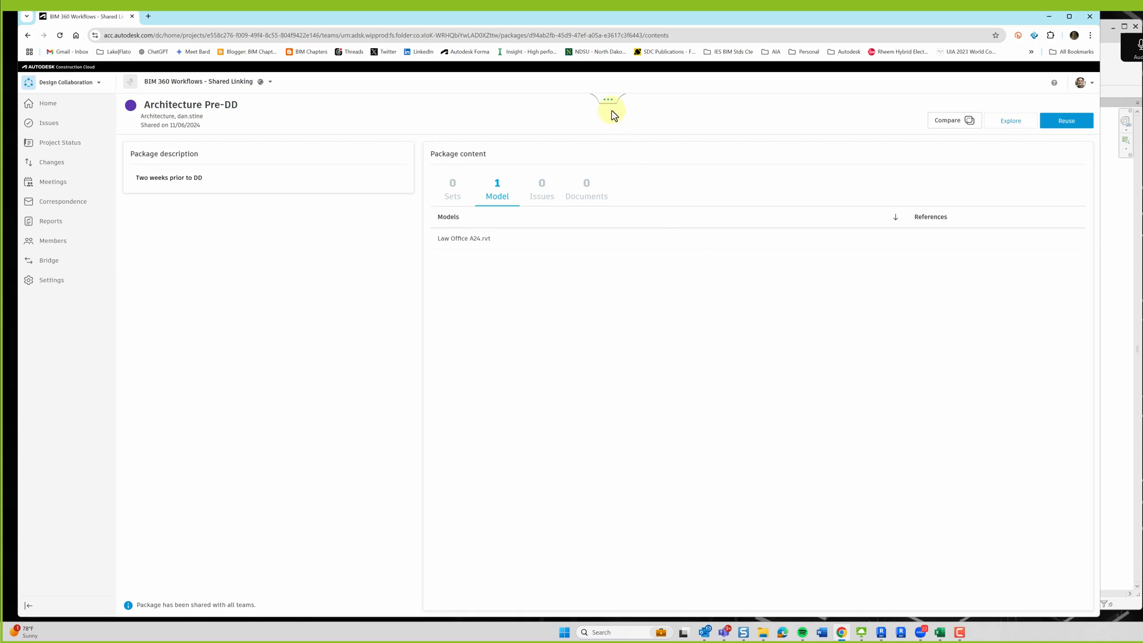
Switch from Design Collaboration back to Docs through the project modules list
left_click(611, 113)
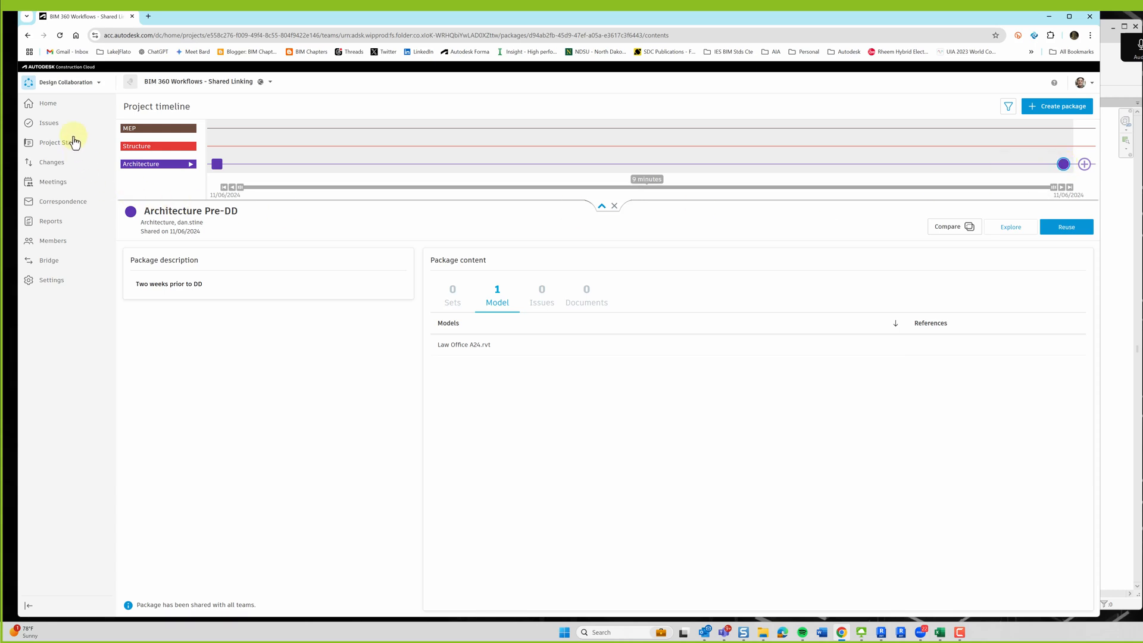
left_click(97, 81)
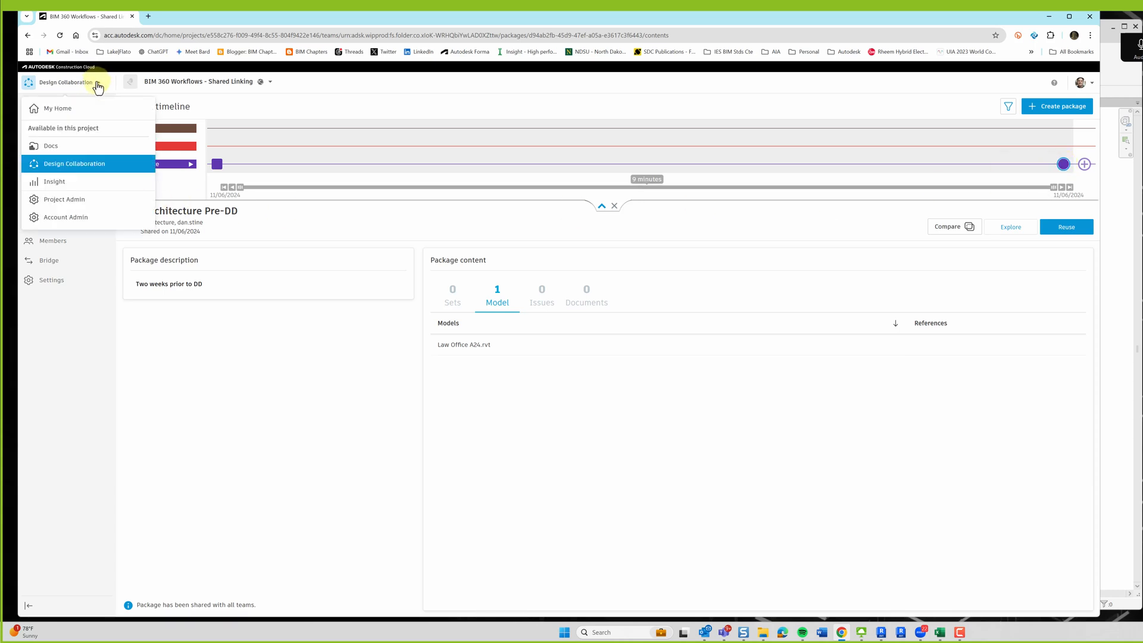
left_click(50, 145)
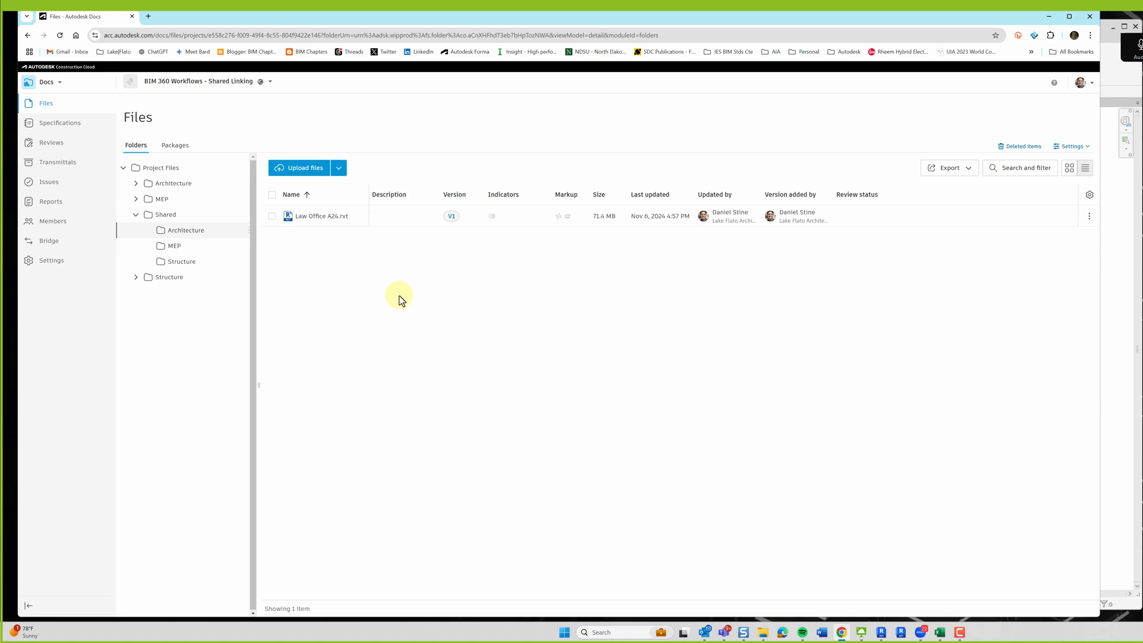
mouse_move(392, 315)
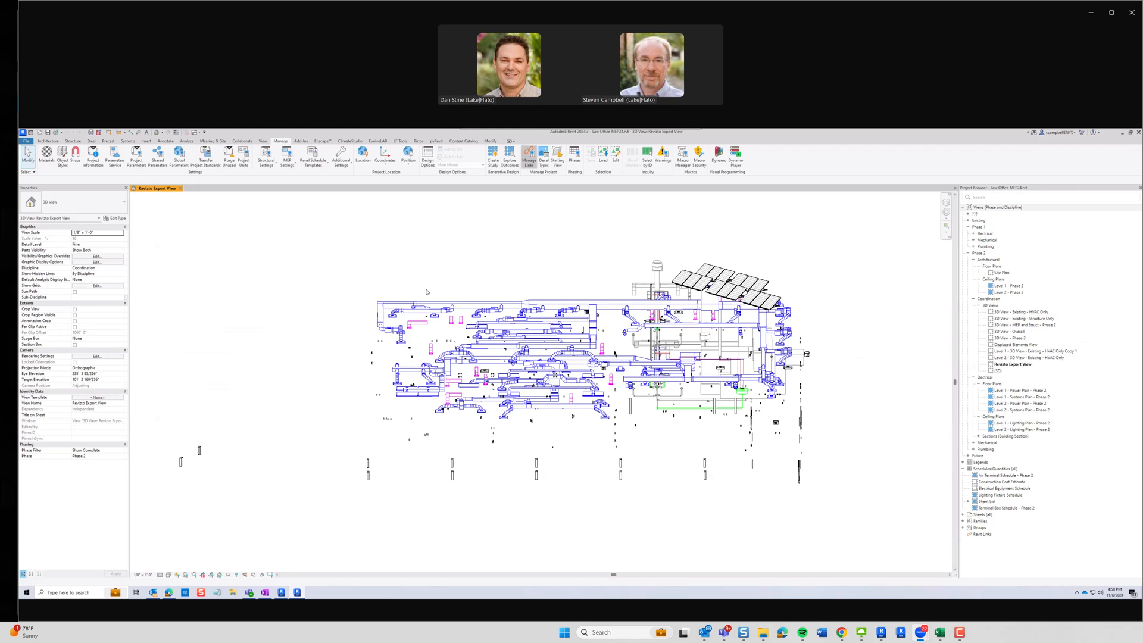
Link Law Office A24.rvt from Shared > Architecture into the MEP model via Manage Links
left_click(529, 156)
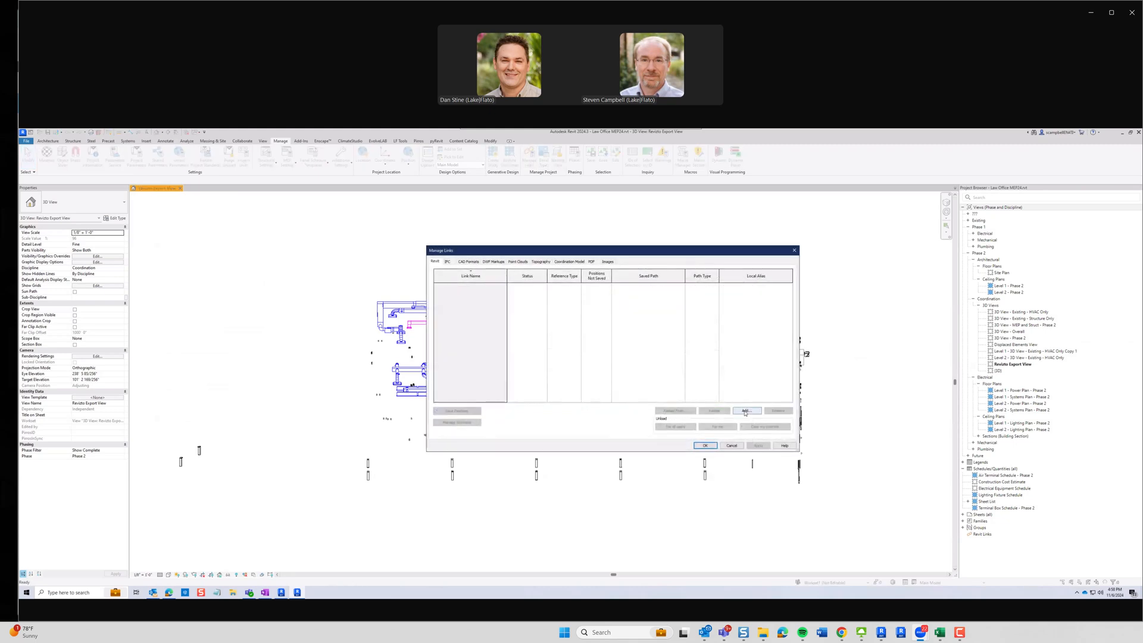
left_click(746, 410)
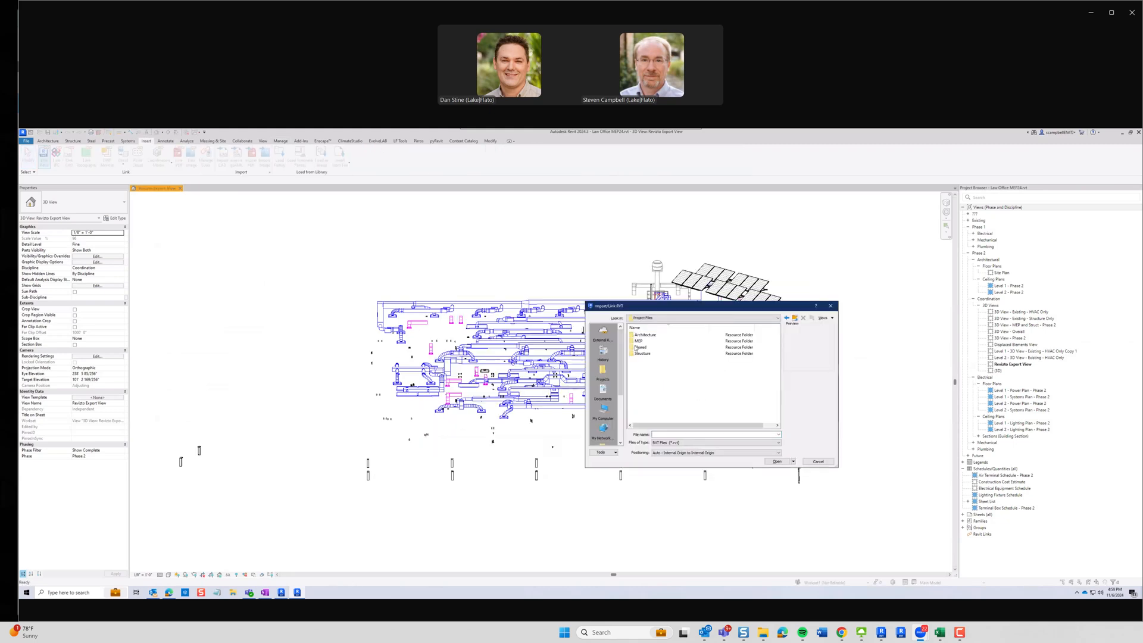
double_click(640, 347)
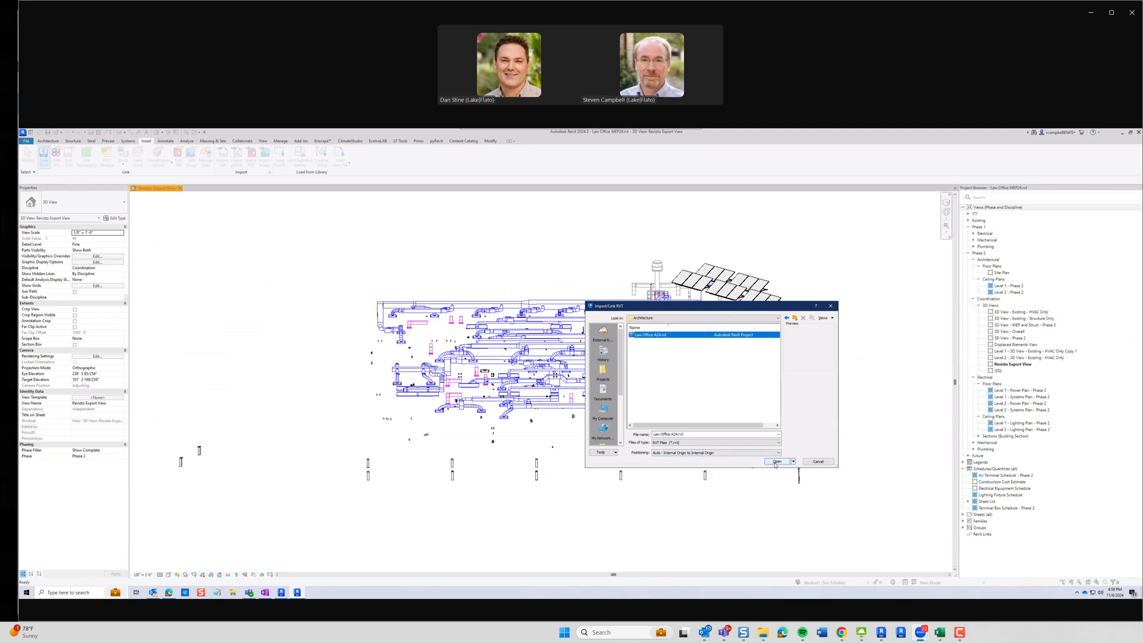
left_click(777, 461)
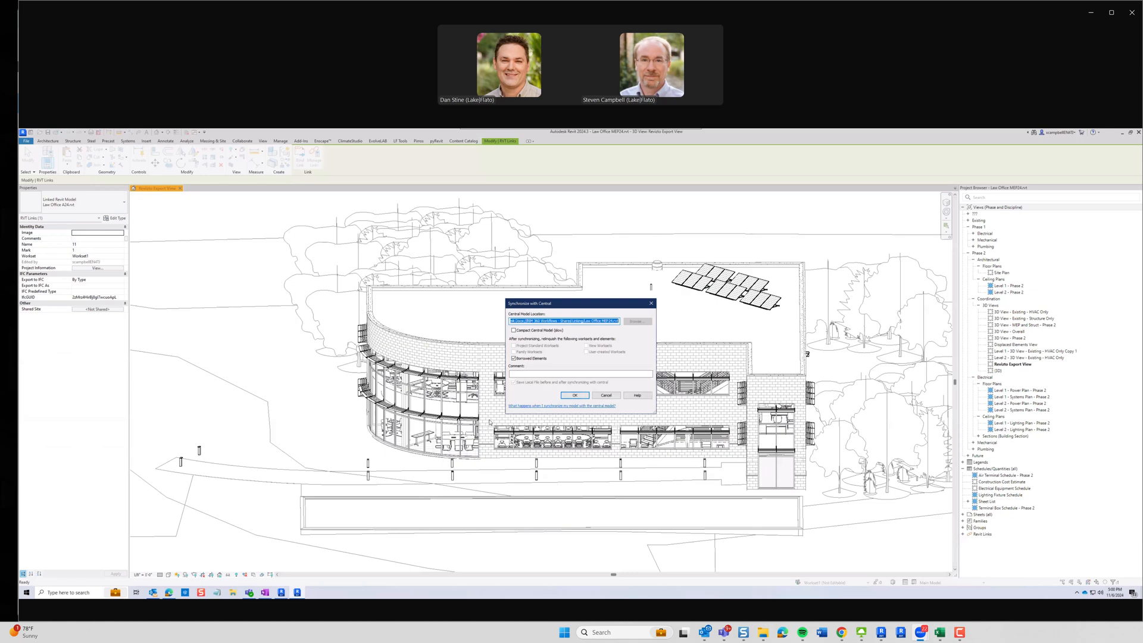
Confirm the MEP model's sync with central, now including the Law Office A24 link
left_click(575, 395)
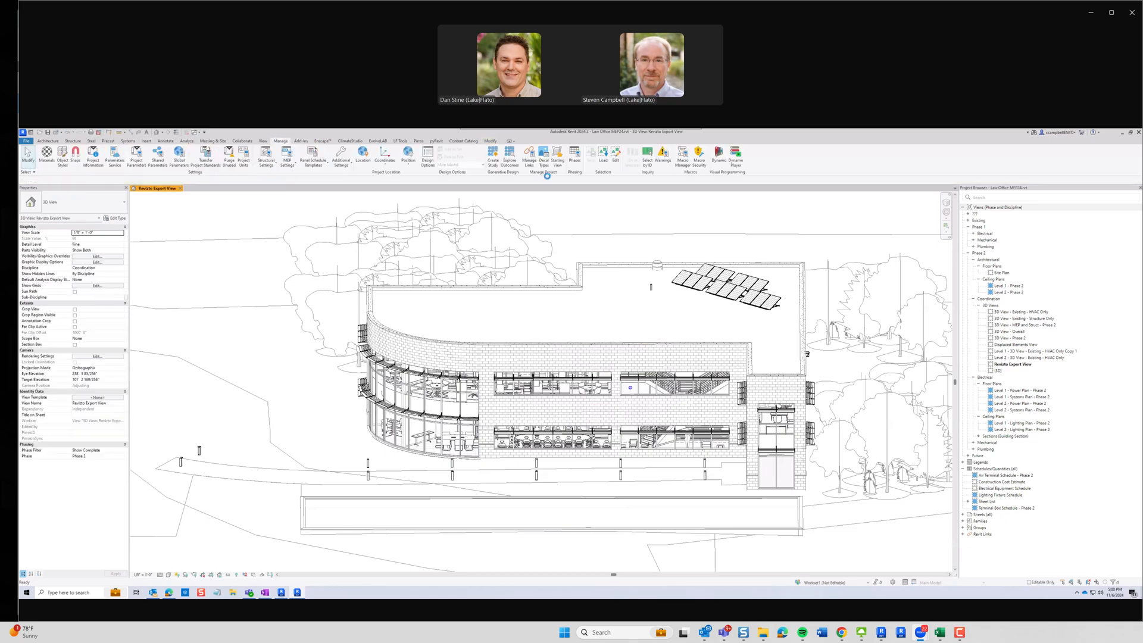
left_click(528, 156)
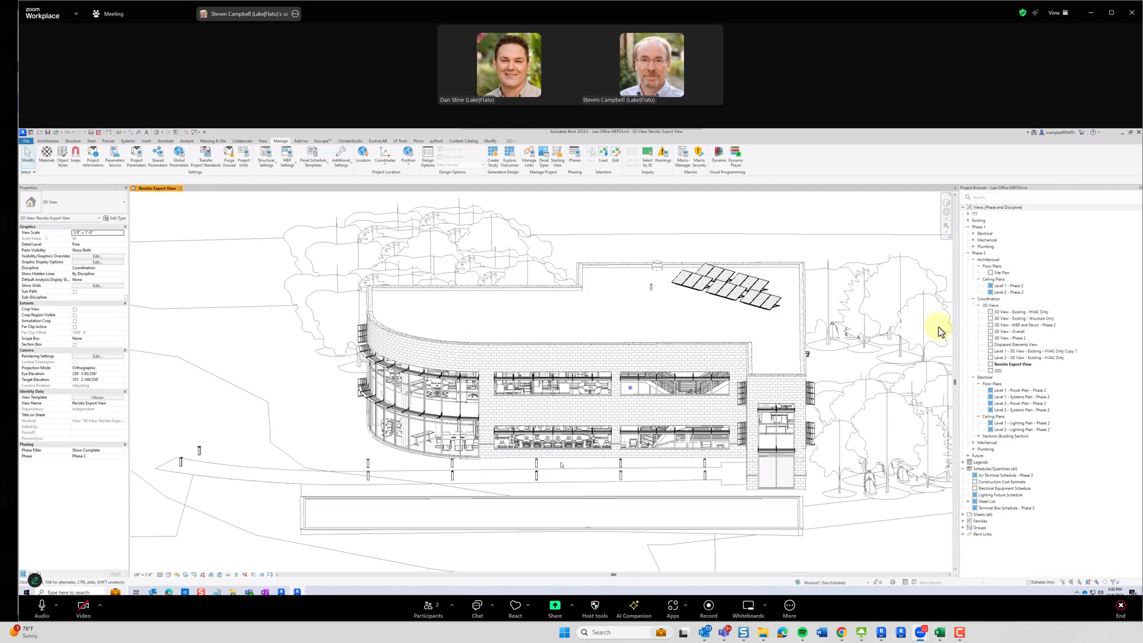
mouse_move(947, 339)
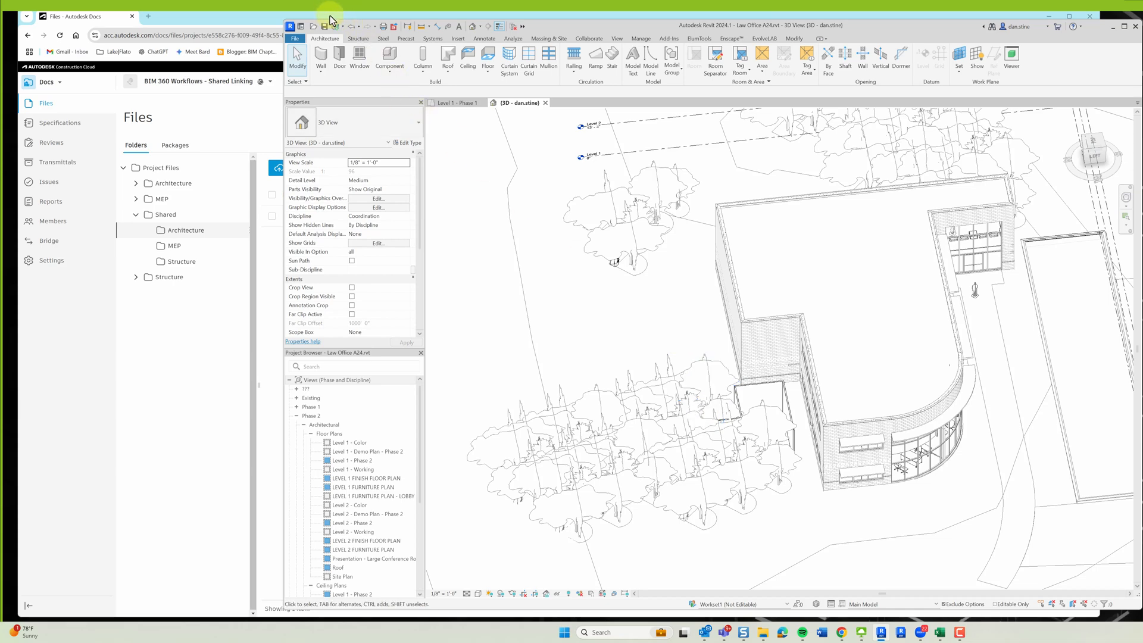
Synchronize the Law Office A24 architecture model with central again from the Quick Access Toolbar
left_click(311, 26)
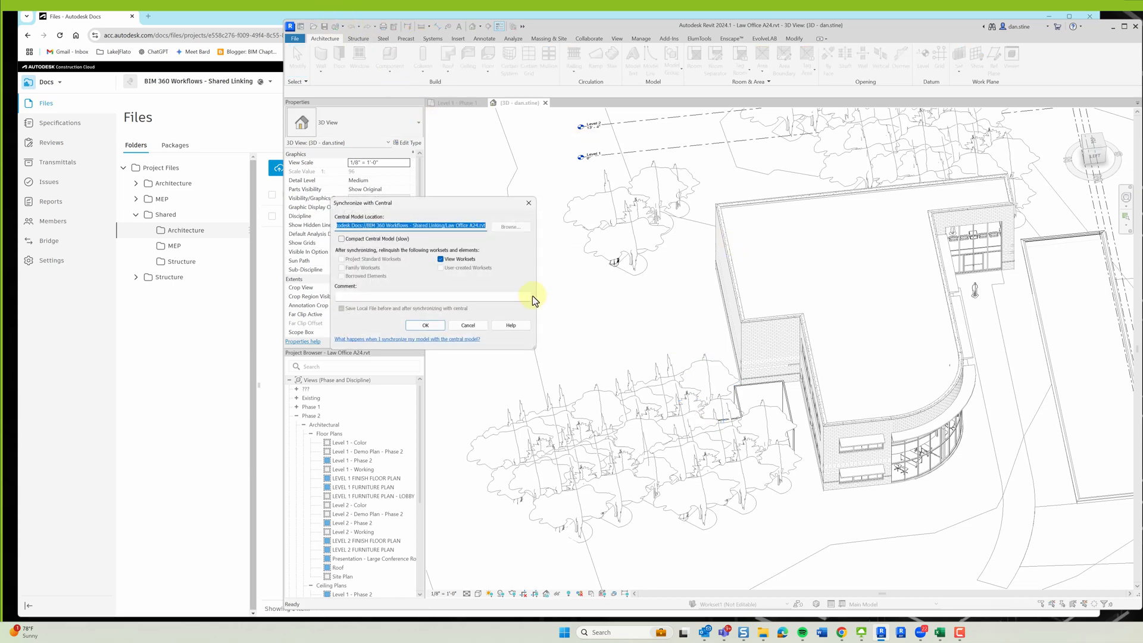
left_click(425, 325)
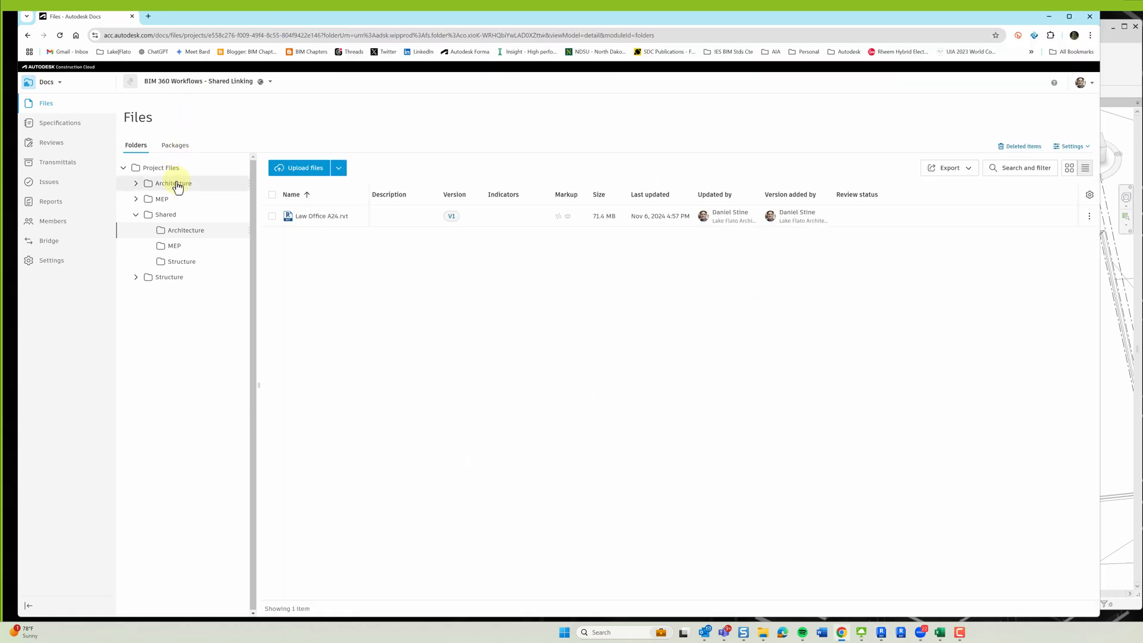
Open Project Files > Architecture in the Docs folder tree
left_click(173, 182)
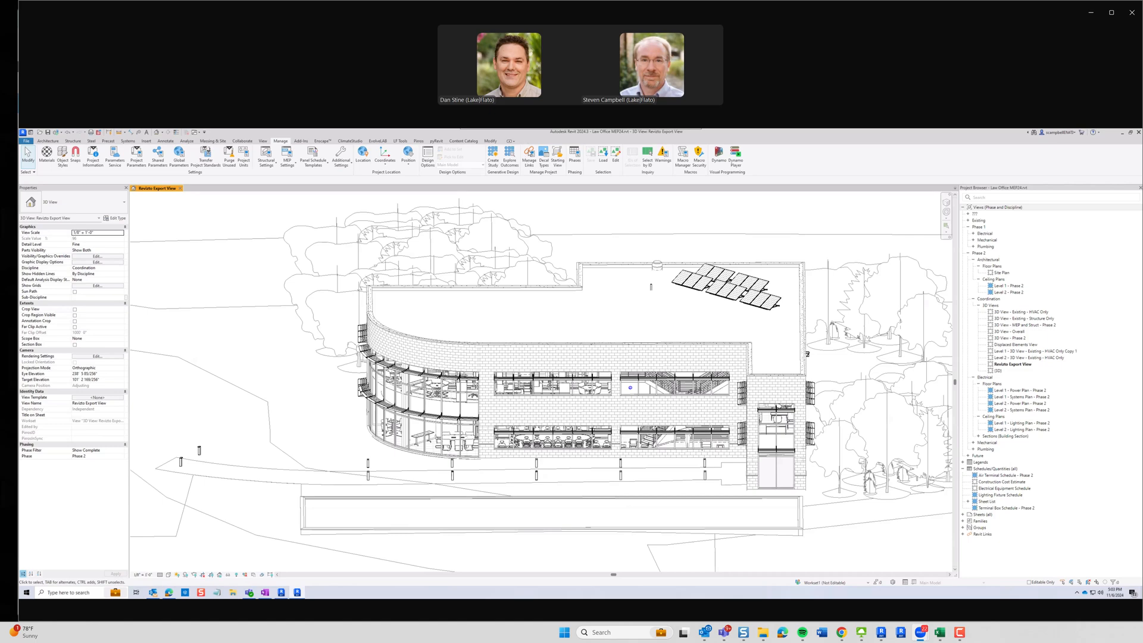
Reload the linked Law Office A24.rvt in the MEP model from Manage Links
left_click(529, 155)
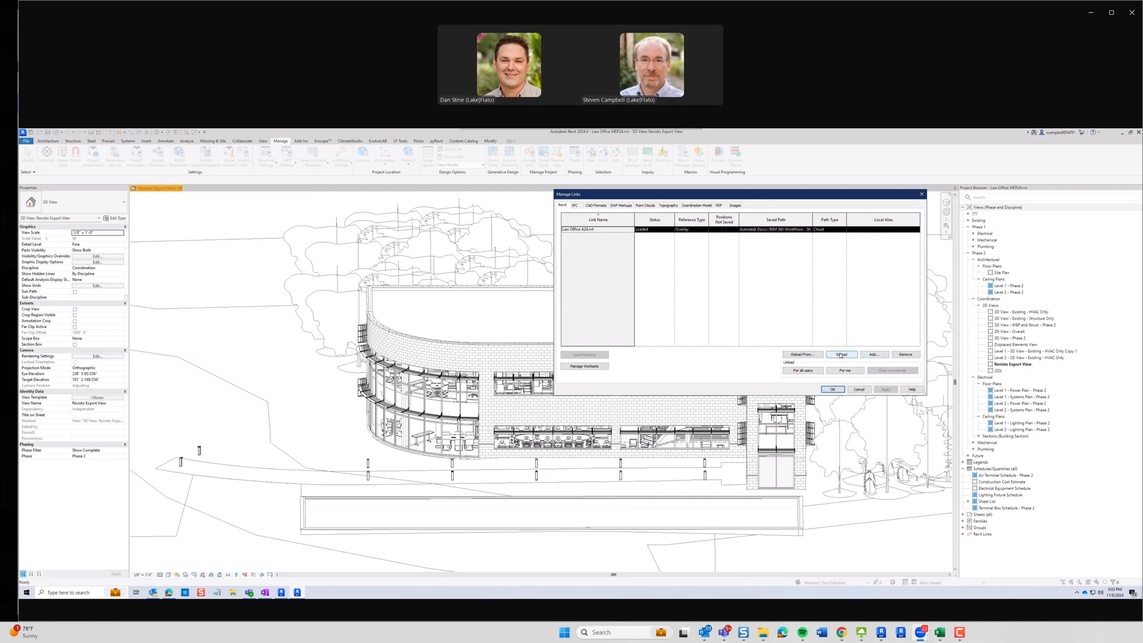
left_click(841, 354)
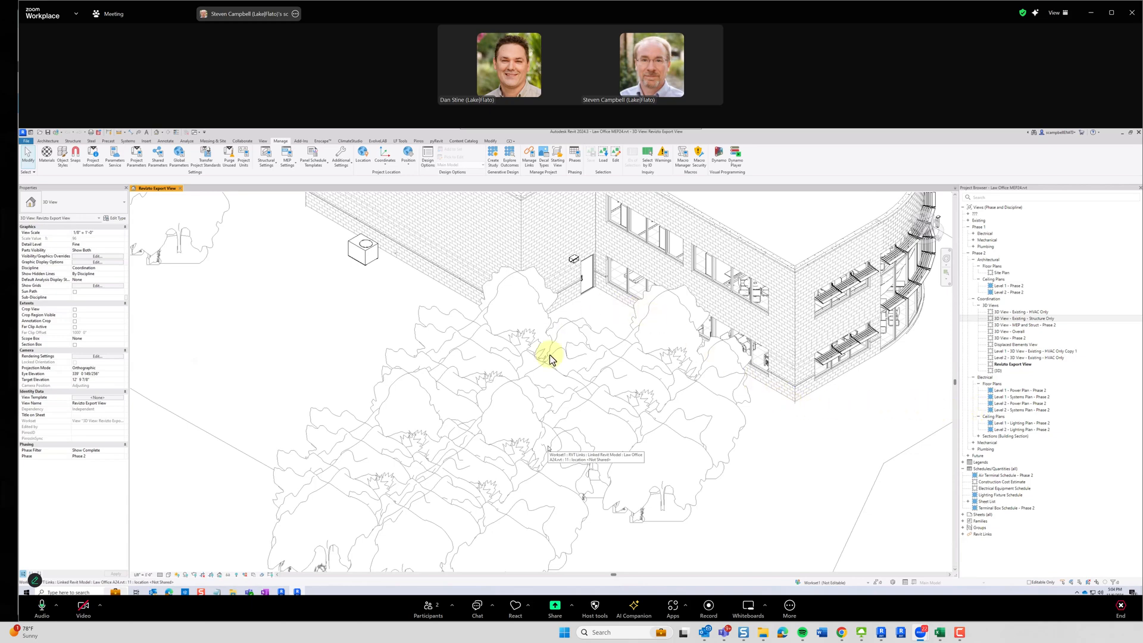
mouse_move(697, 386)
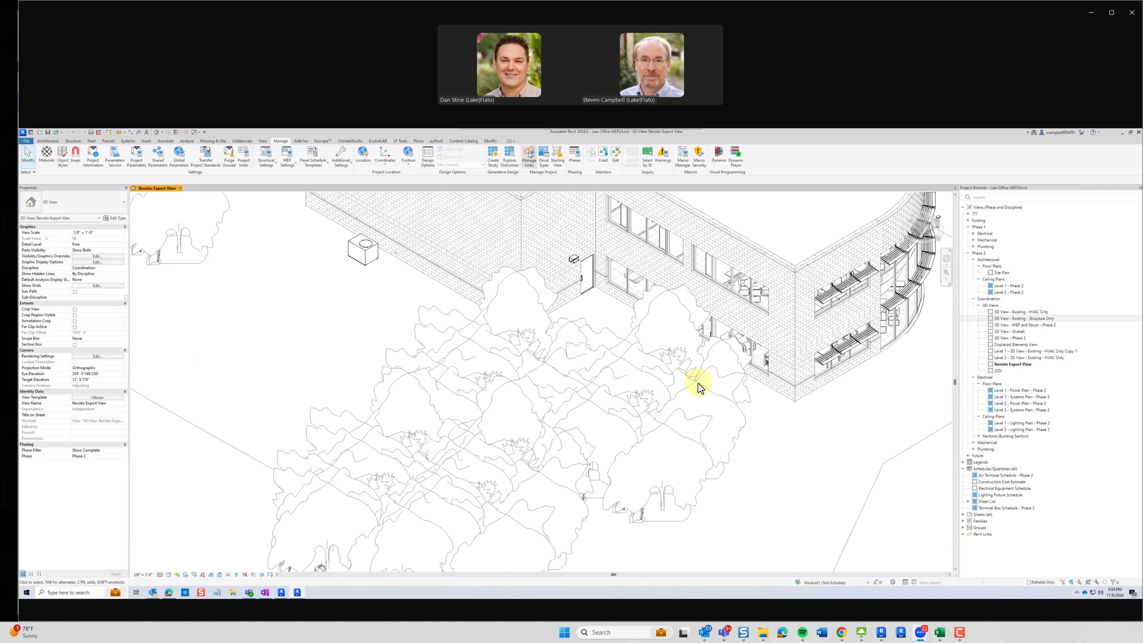
Reload the architecture link from Architecture/Law Office A24.rvt in Manage Links and accept the change
left_click(528, 156)
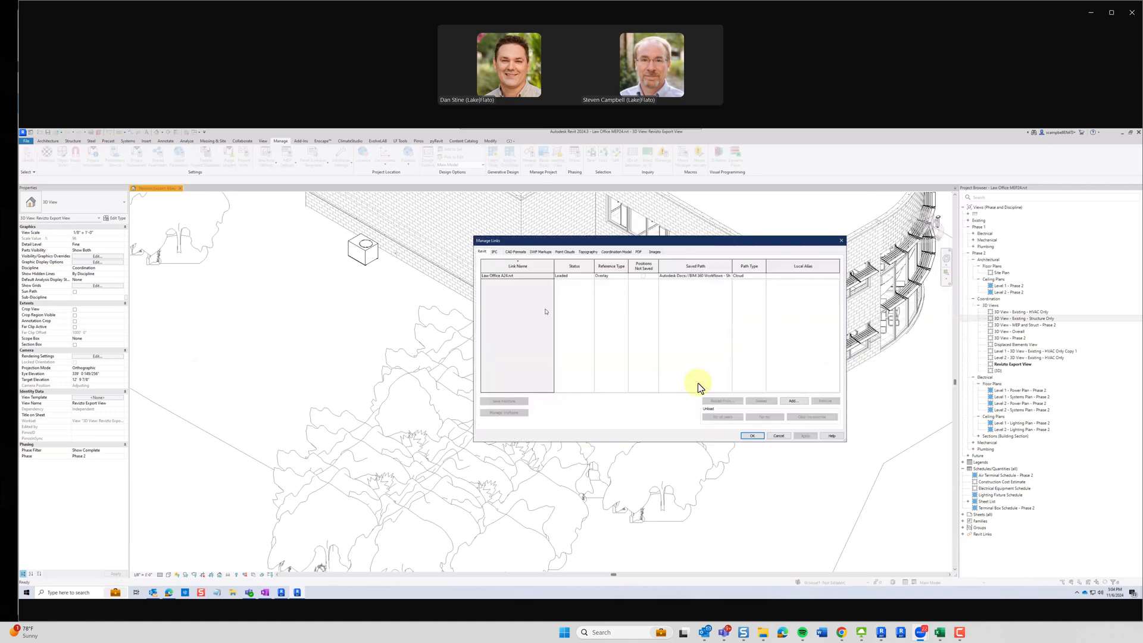
left_click(518, 276)
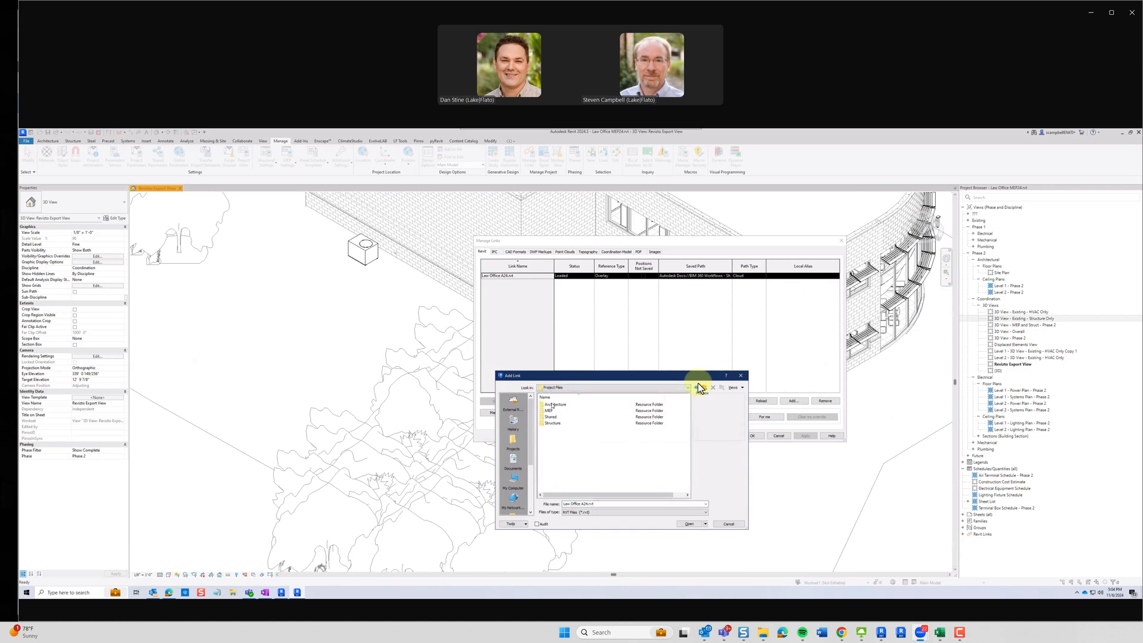
double_click(555, 403)
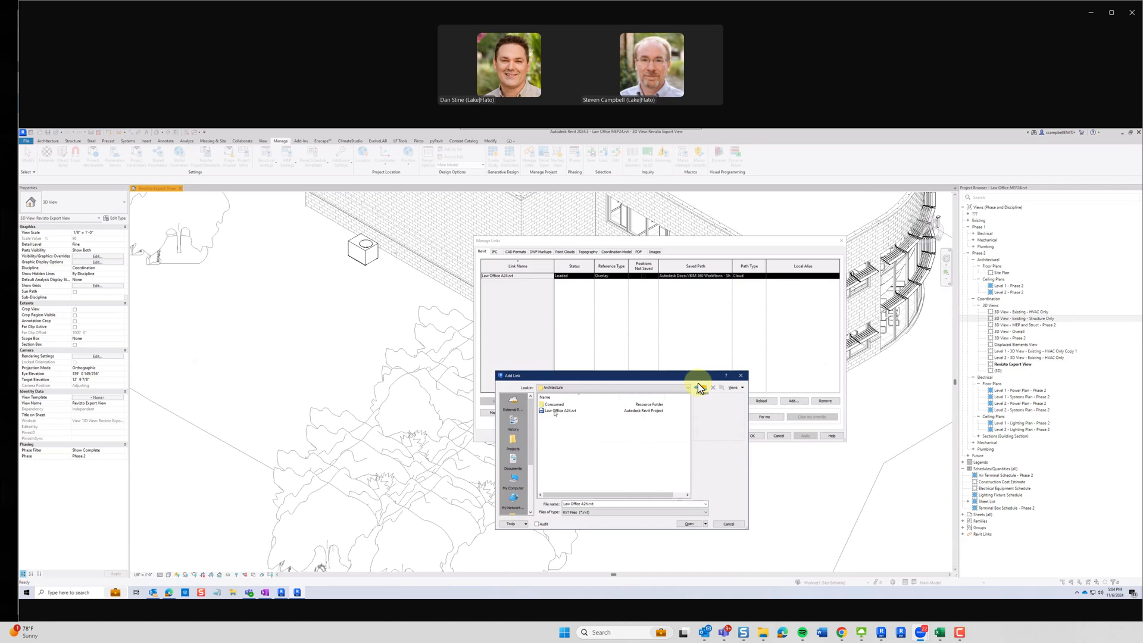
left_click(559, 410)
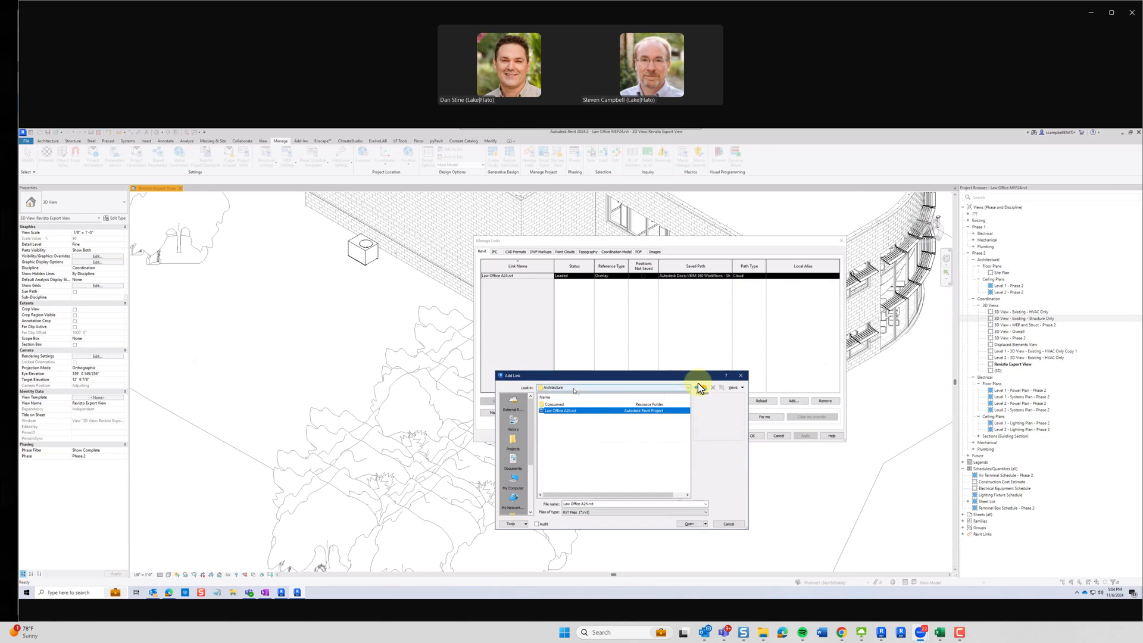
left_click(728, 523)
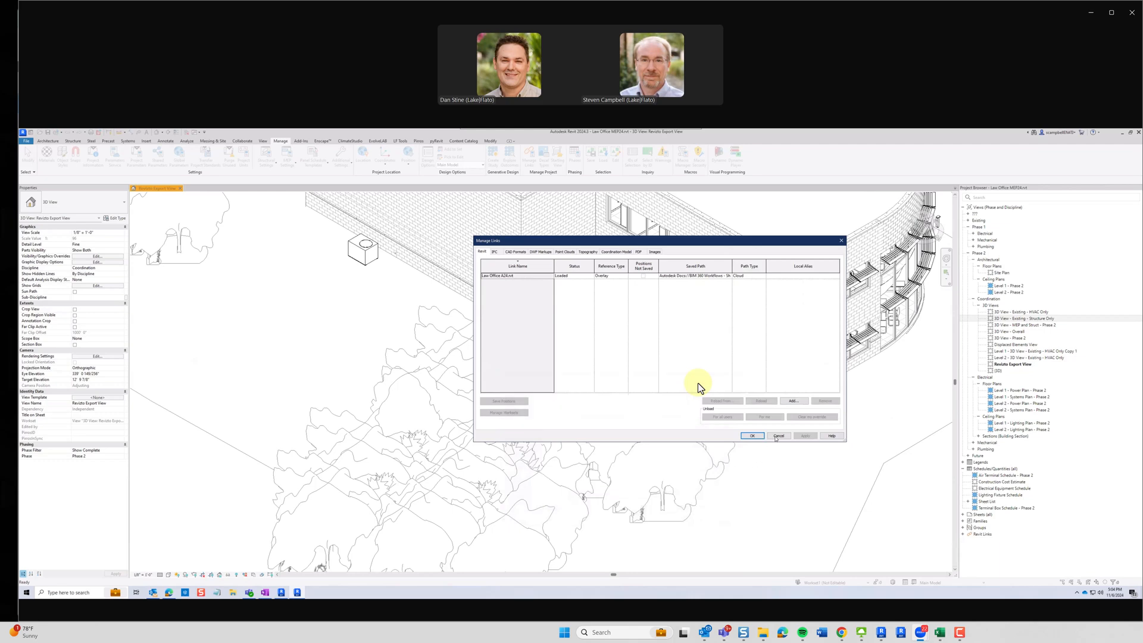
left_click(778, 435)
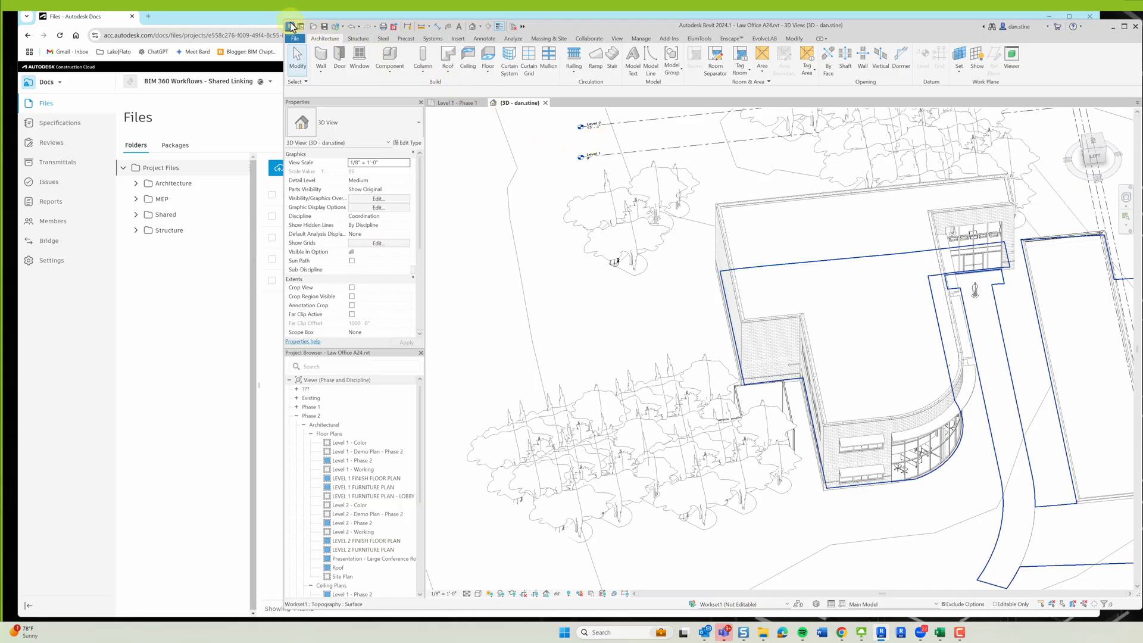
From Revit Home, run Publish Latest on the Law Office A24 cloud model
left_click(294, 27)
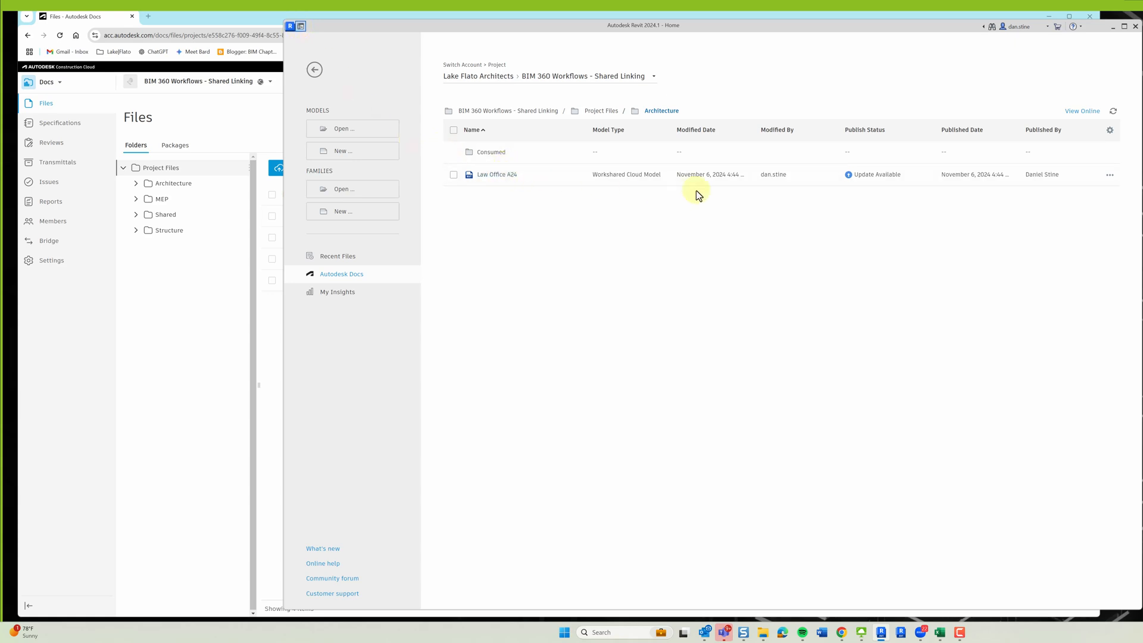
left_click(1110, 174)
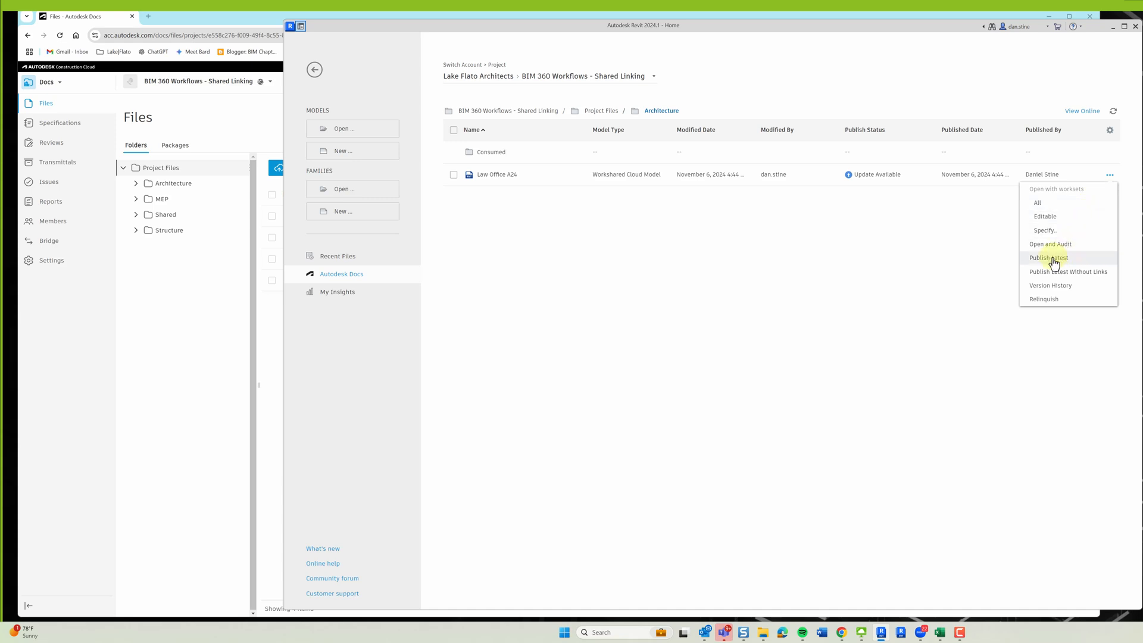
left_click(1048, 257)
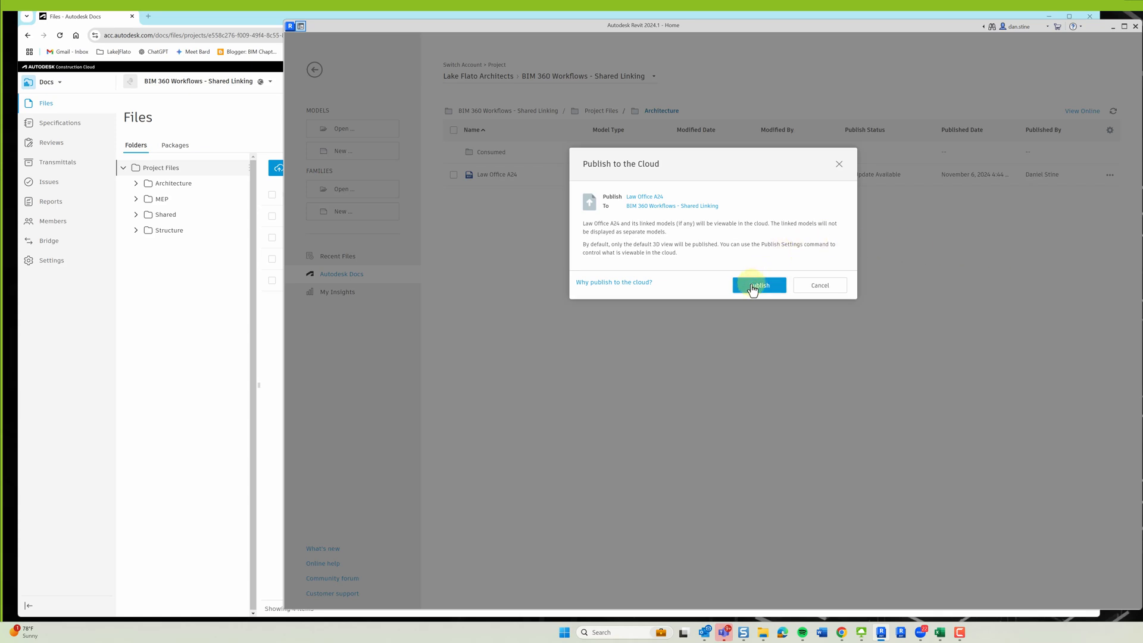
left_click(757, 285)
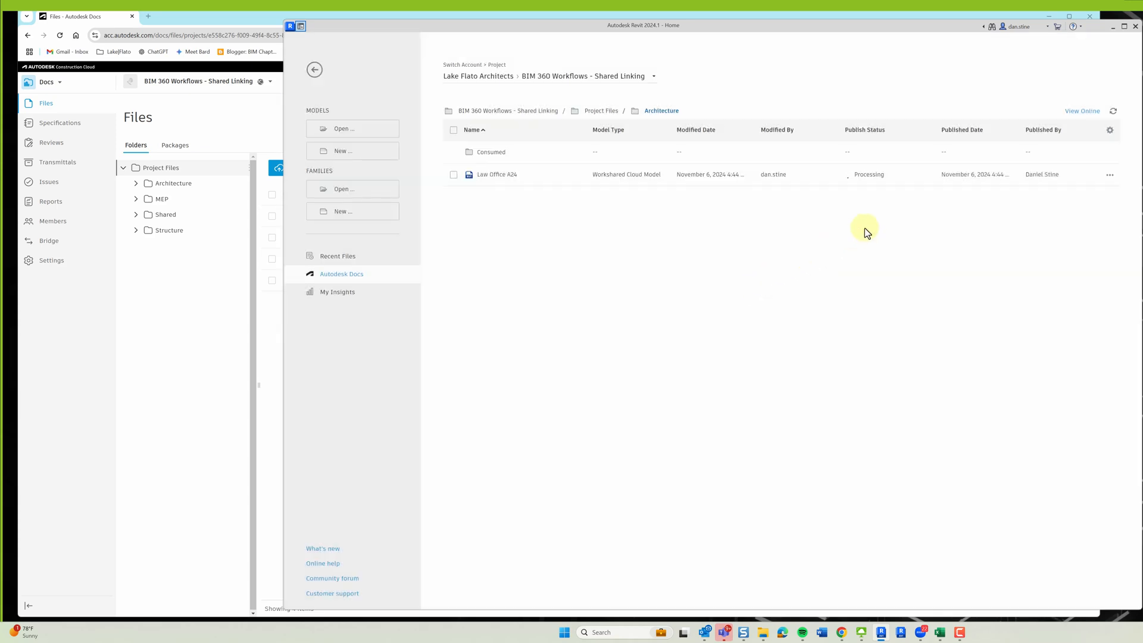
mouse_move(896, 241)
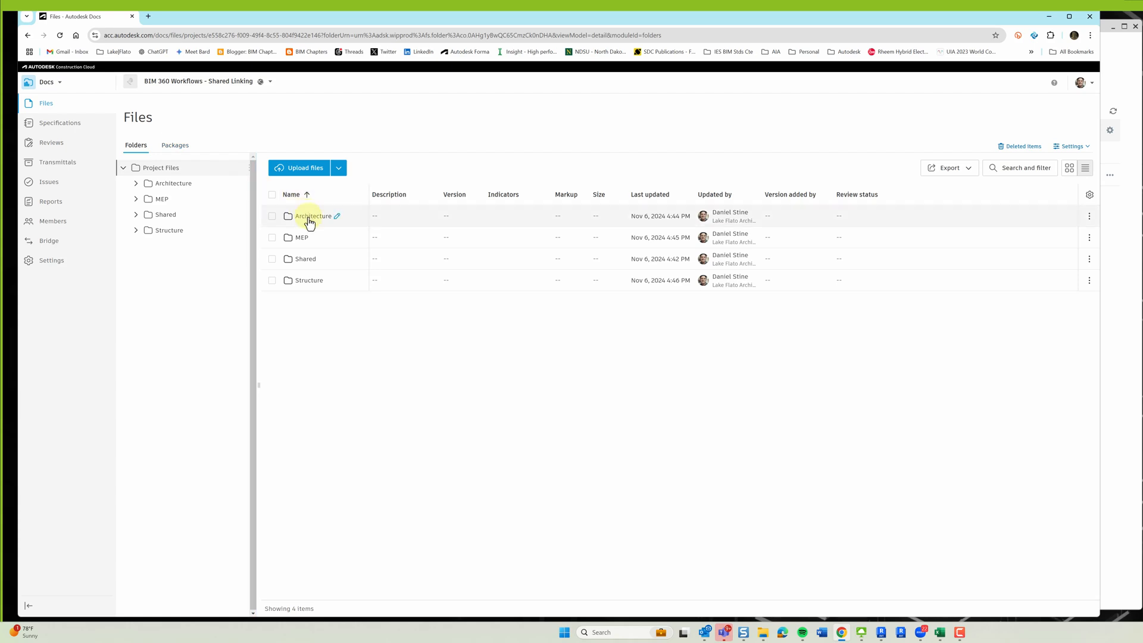
Open the Architecture folder in Docs, then switch to the Design Collaboration module
double_click(312, 216)
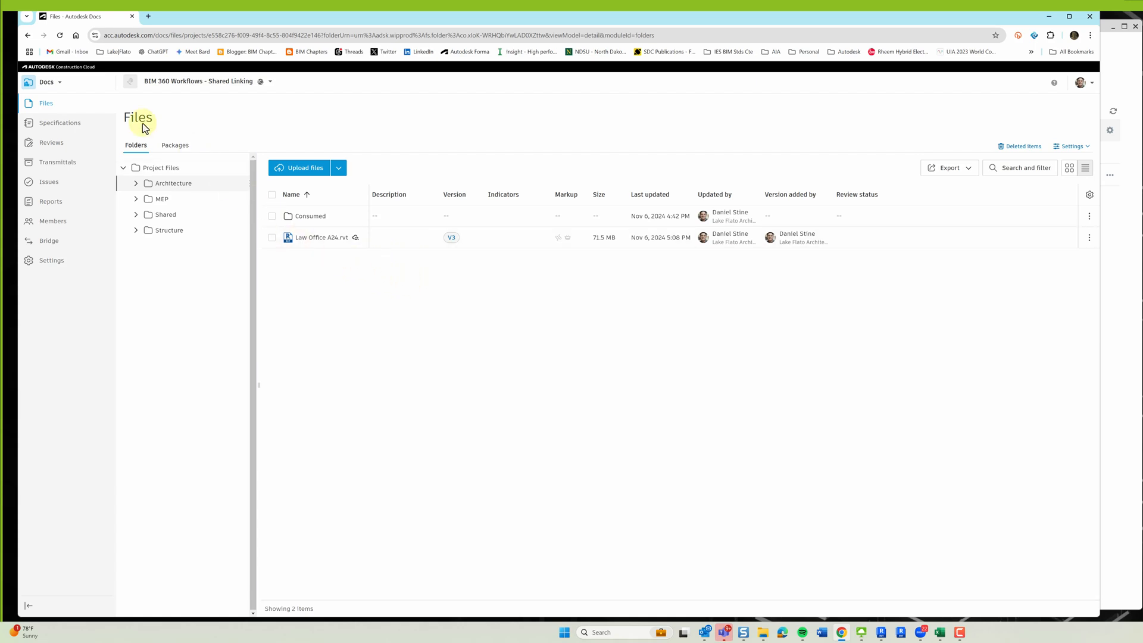
left_click(47, 82)
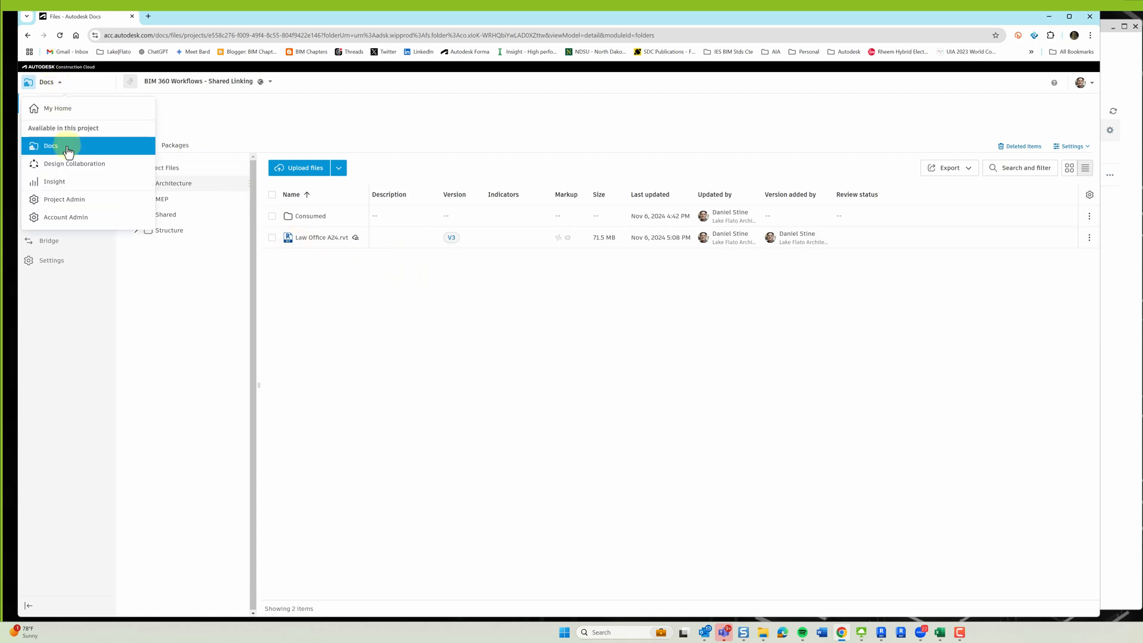
left_click(74, 164)
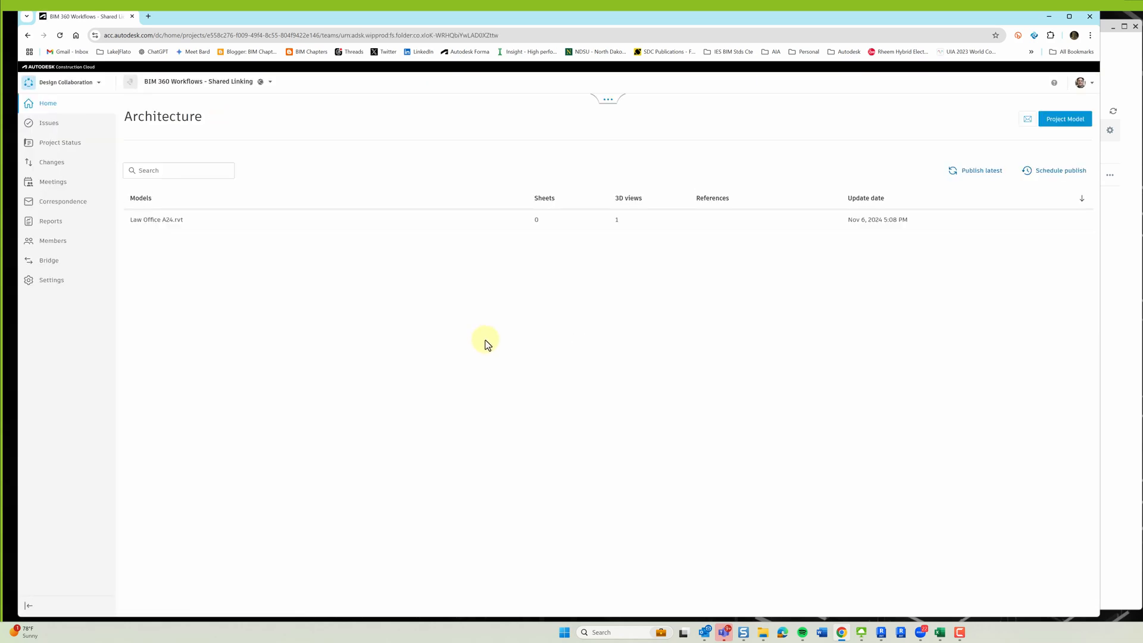
Start a new package and include Law Office A24.rvt from the Models list
left_click(607, 100)
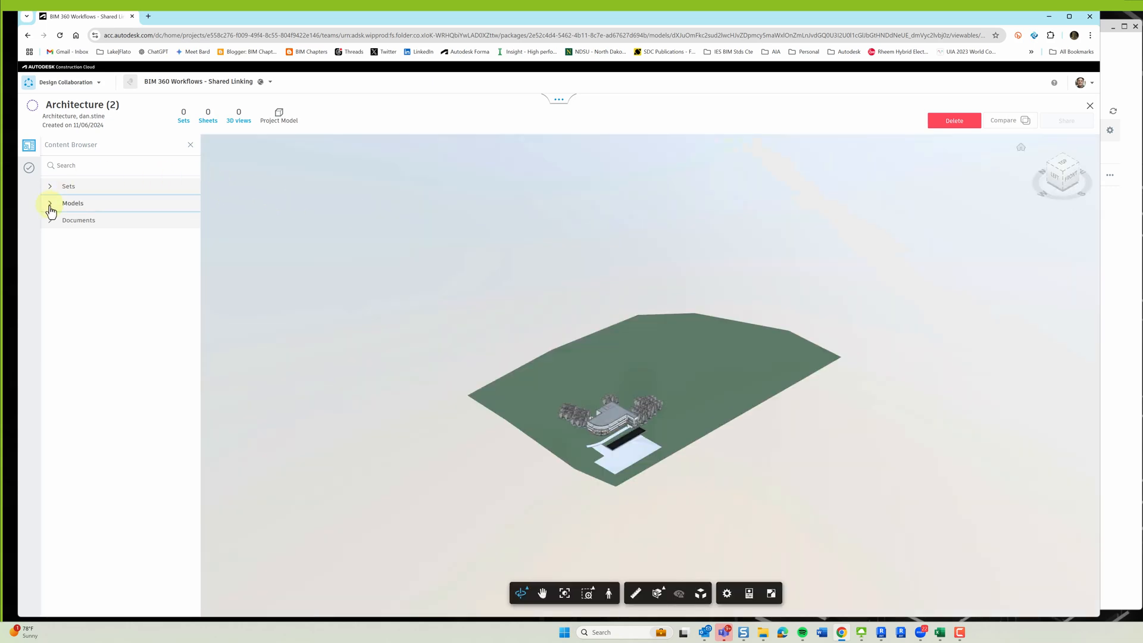
left_click(50, 202)
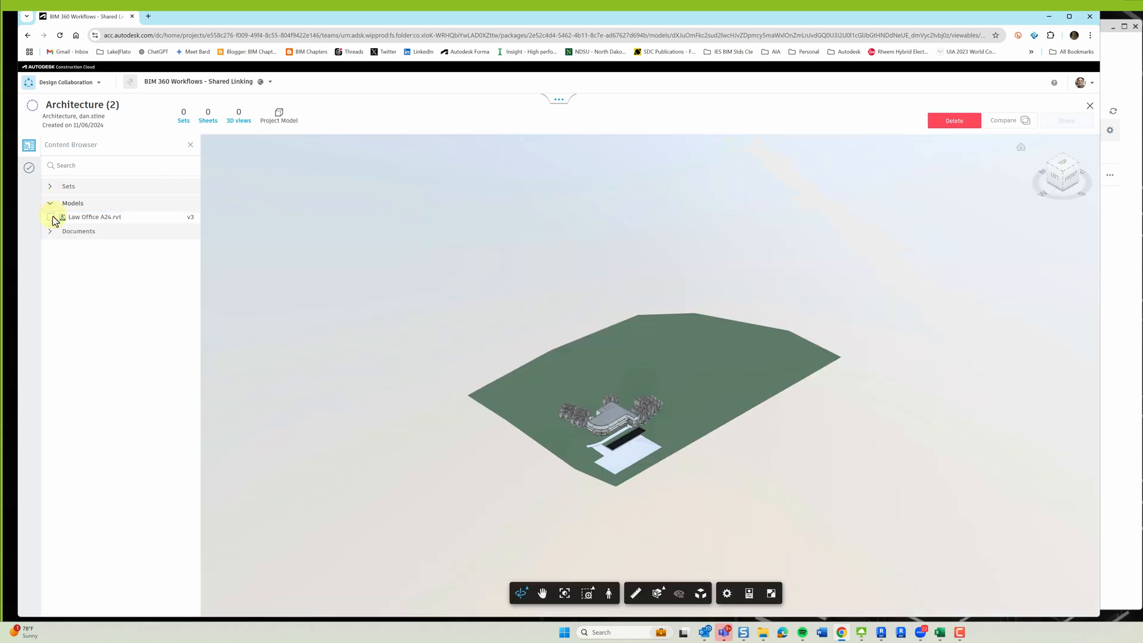
left_click(50, 216)
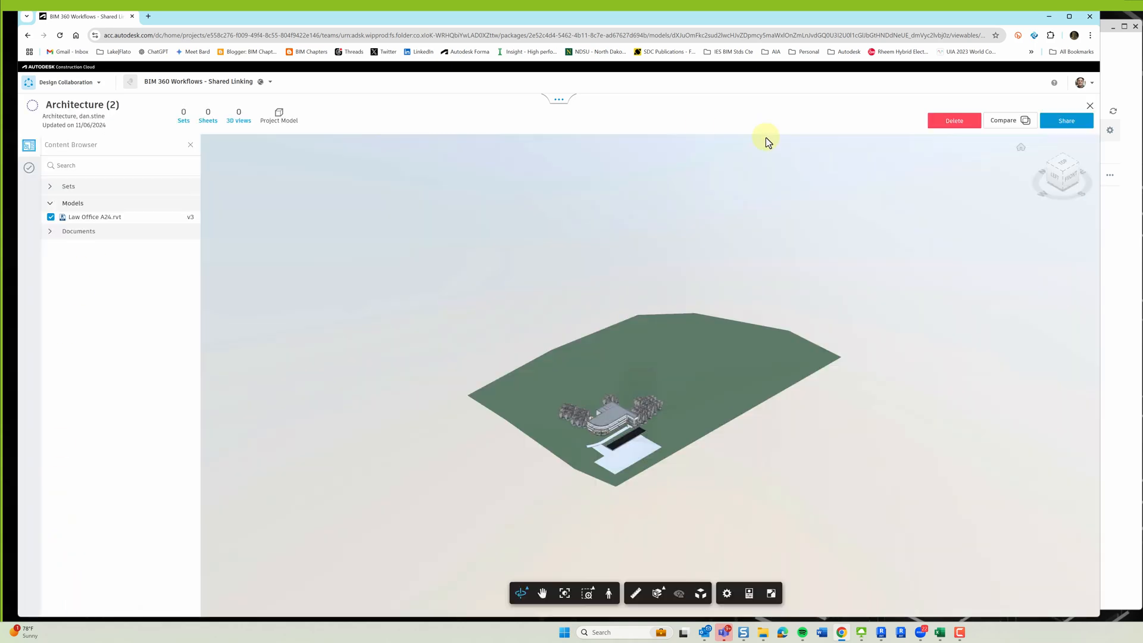
mouse_move(1066, 120)
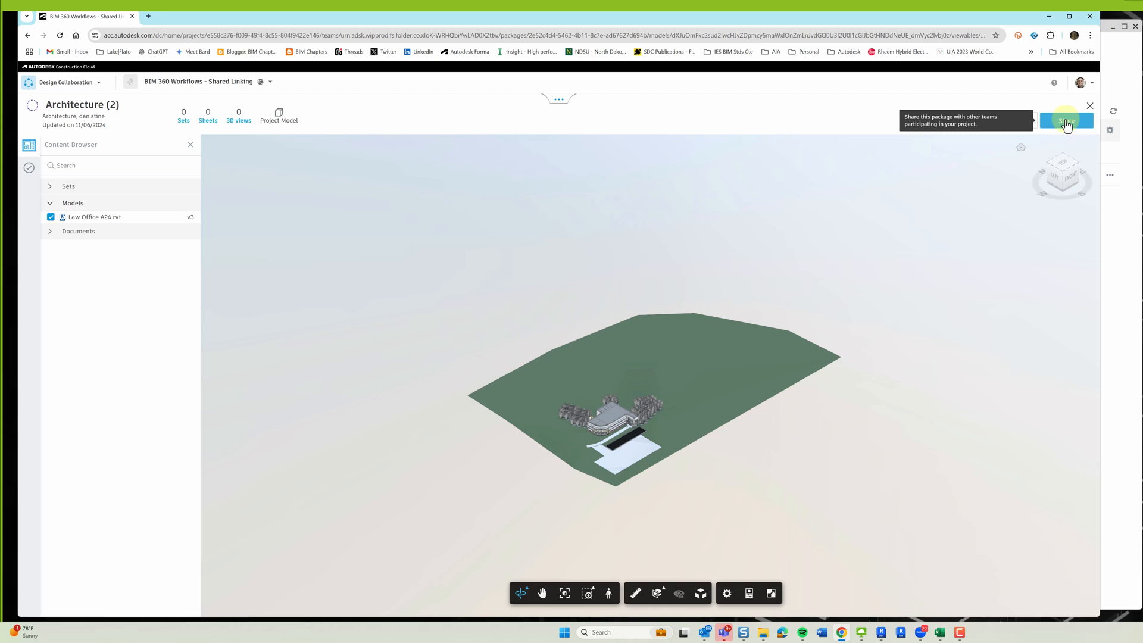
Share the package as Architecture DD with the description 'DD moving forward' and view its details
left_click(1065, 121)
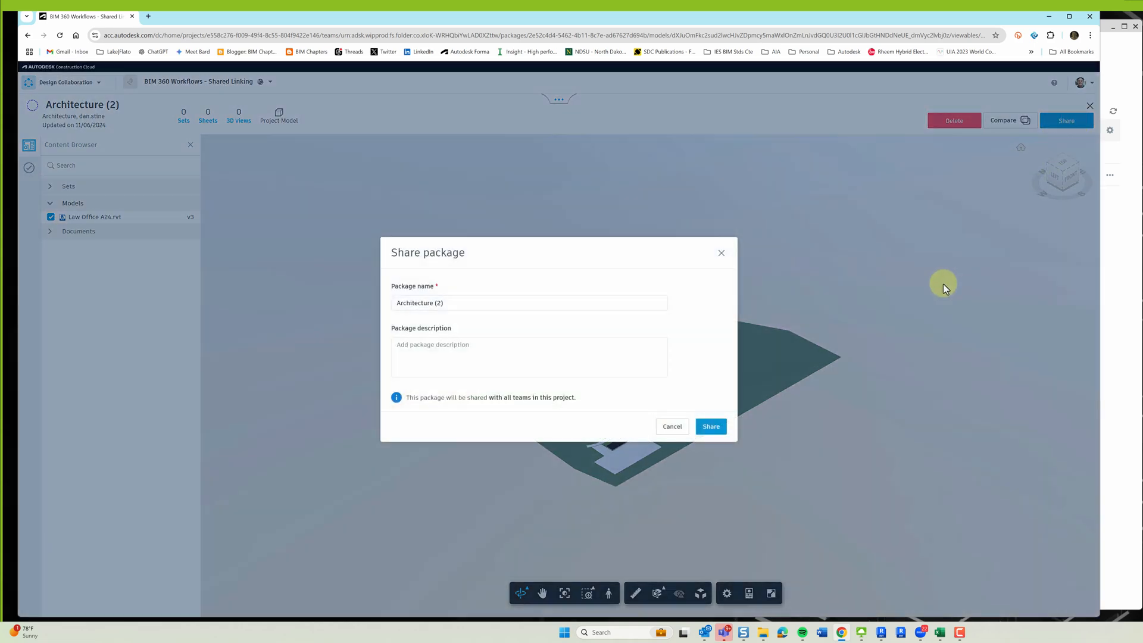
left_click(517, 302)
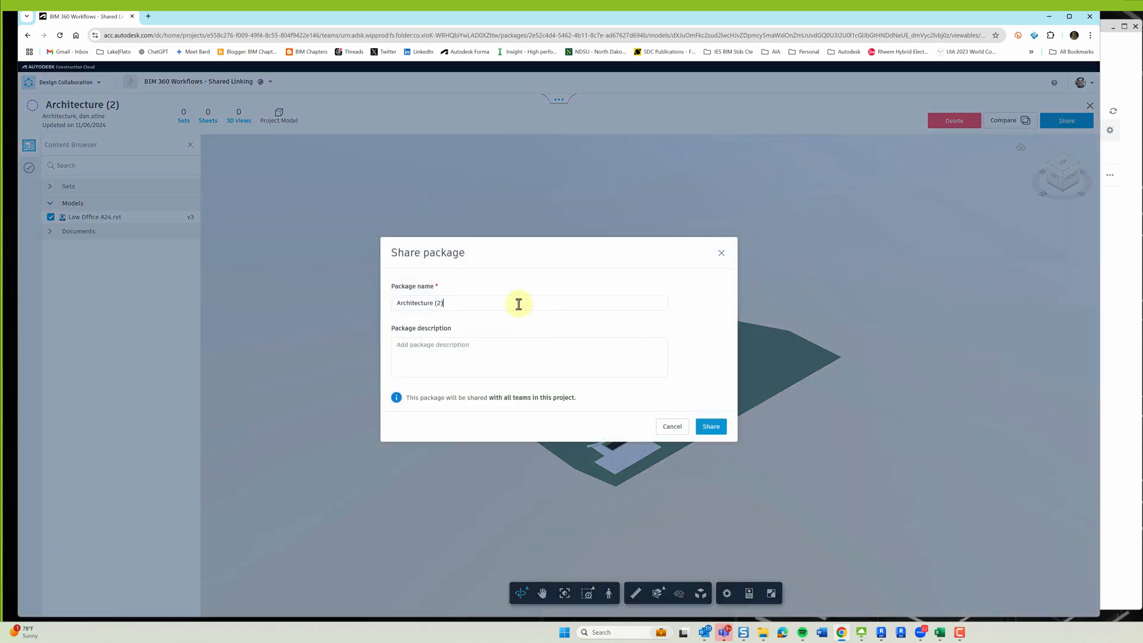
key("Backspace")
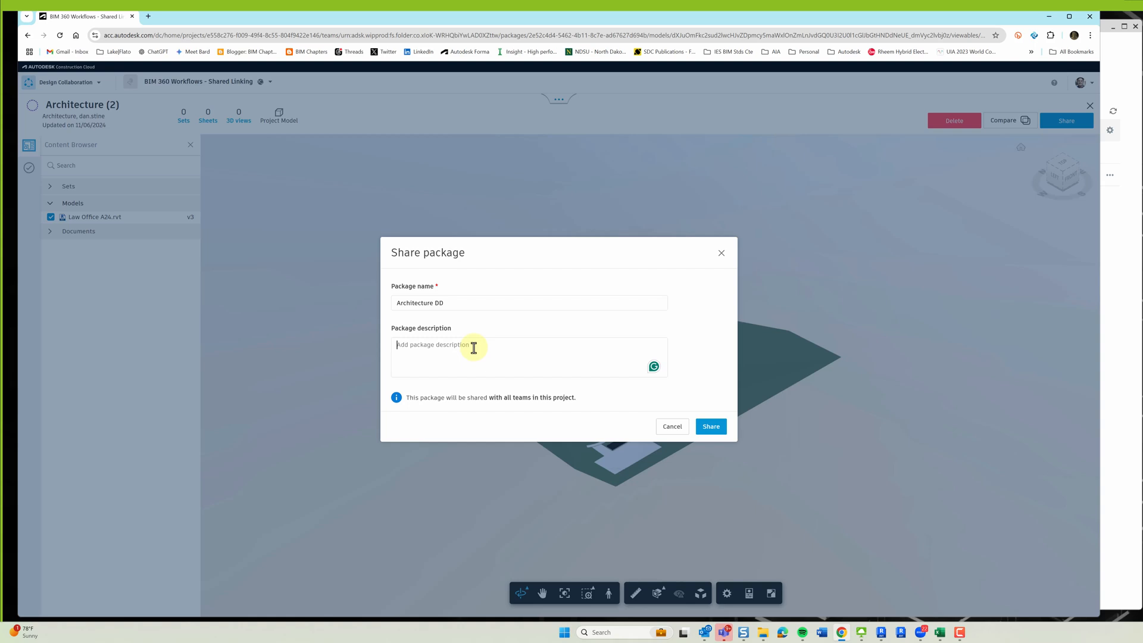
type("DD")
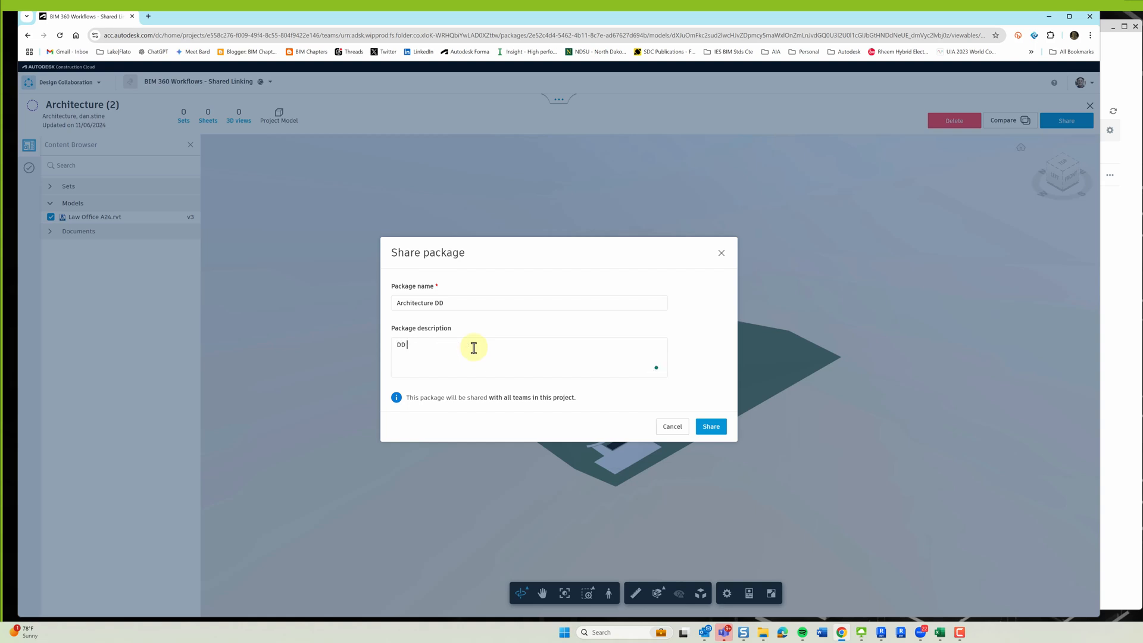
type("moving")
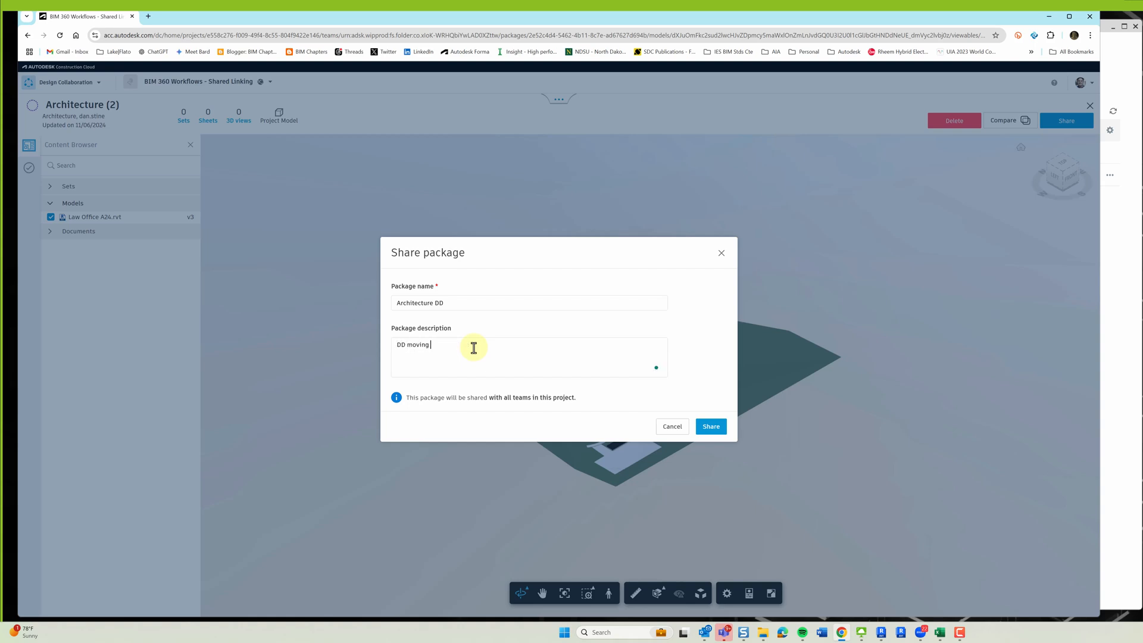
type("forward")
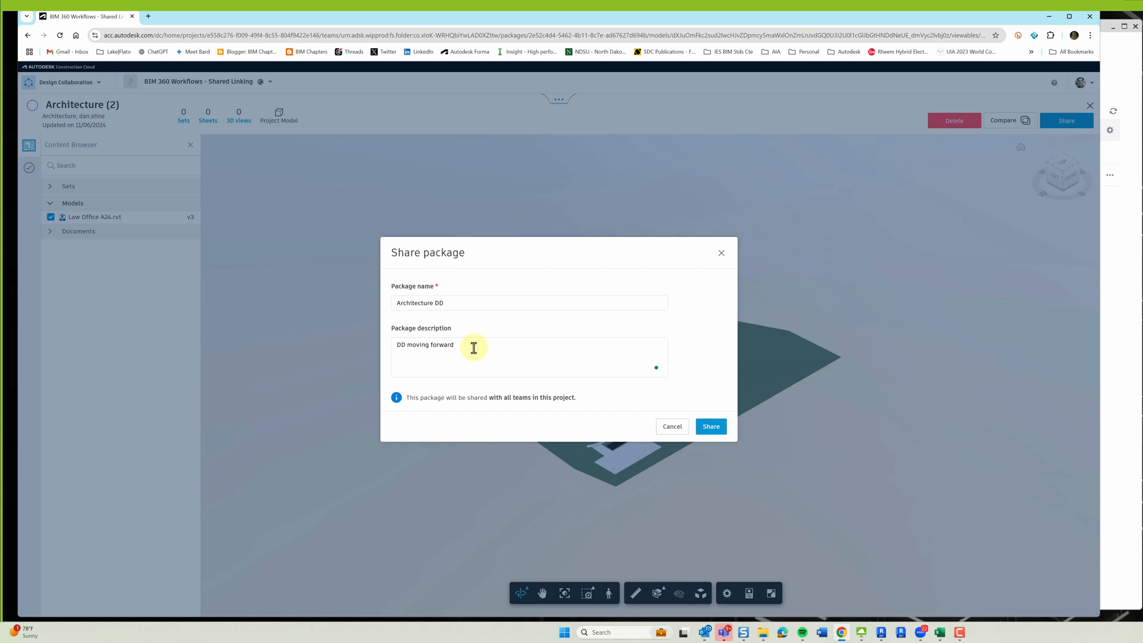
left_click(709, 426)
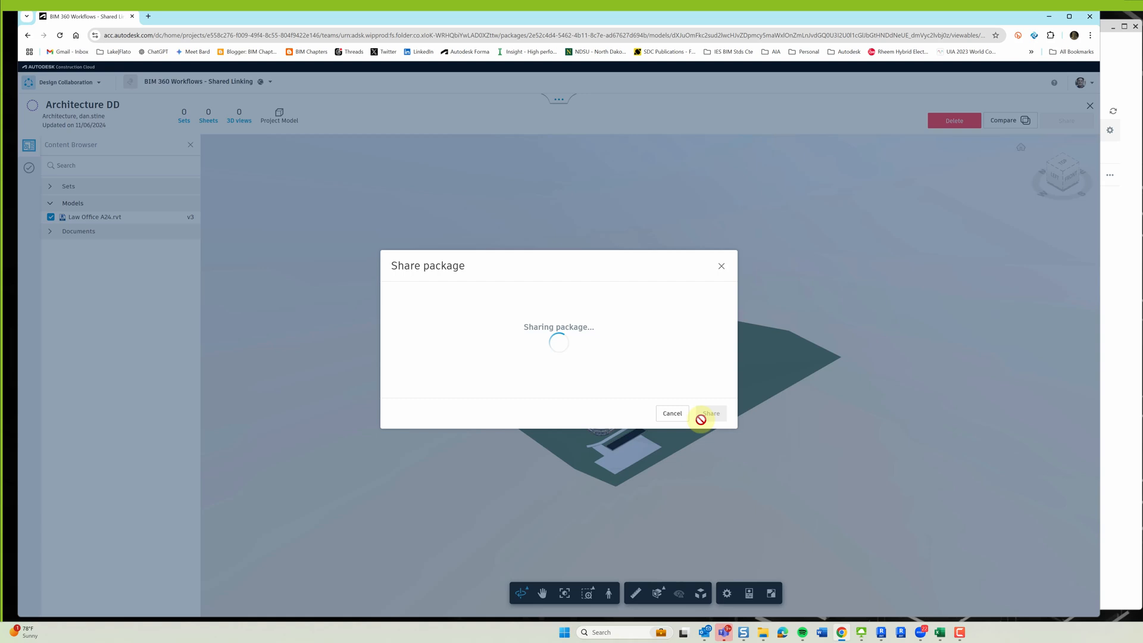
left_click(707, 413)
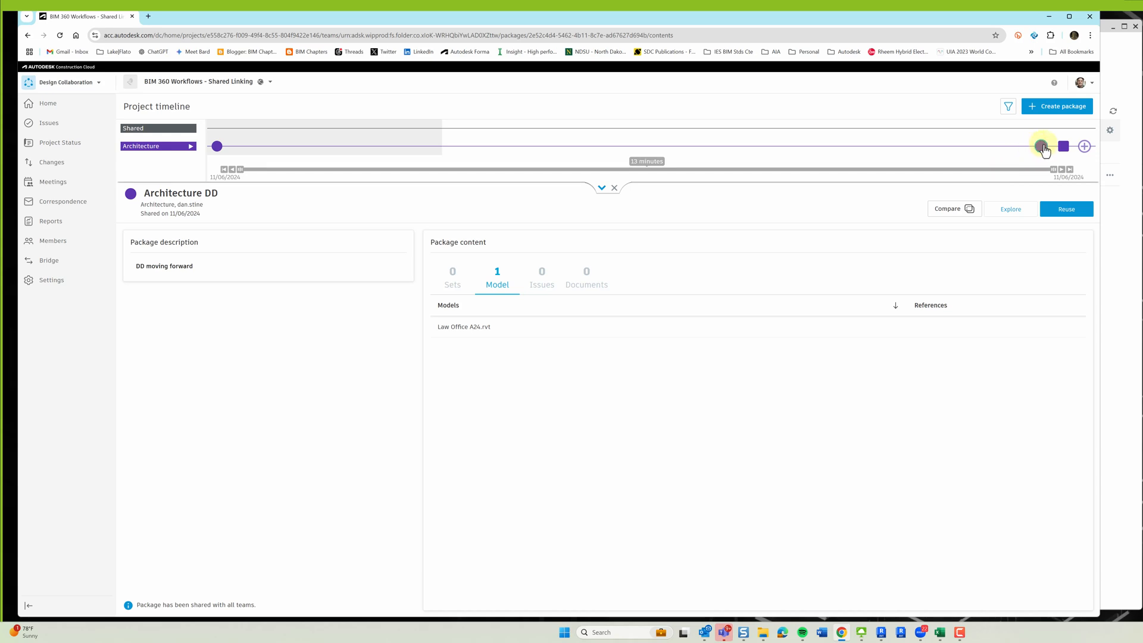
mouse_move(1061, 146)
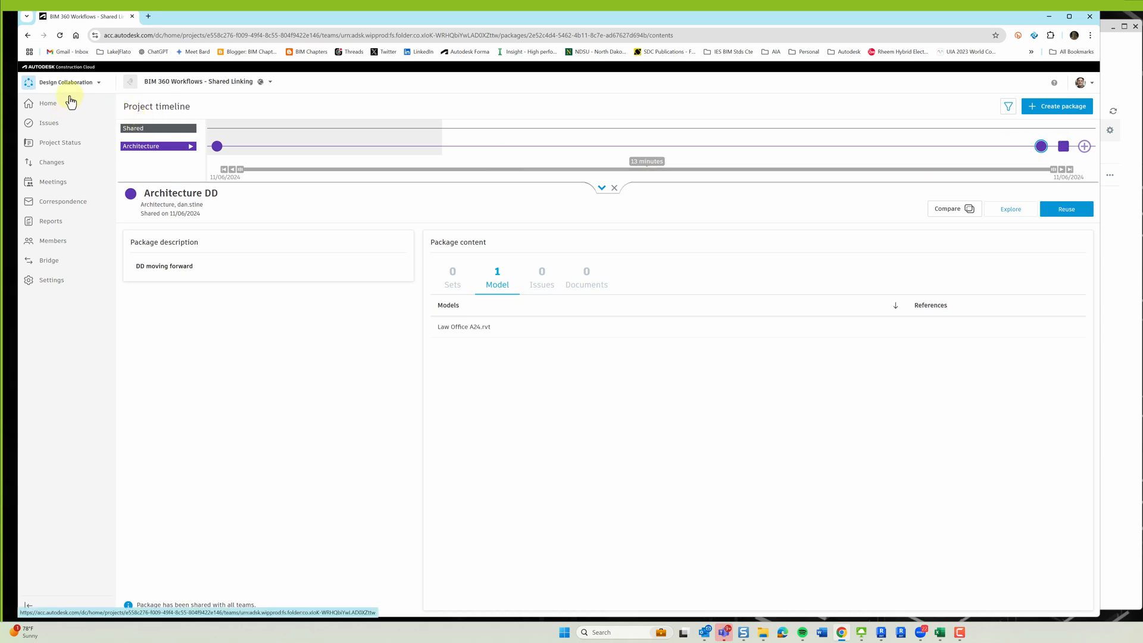
Switch back to Docs project files and expand the Shared folder to reach Architecture
left_click(66, 82)
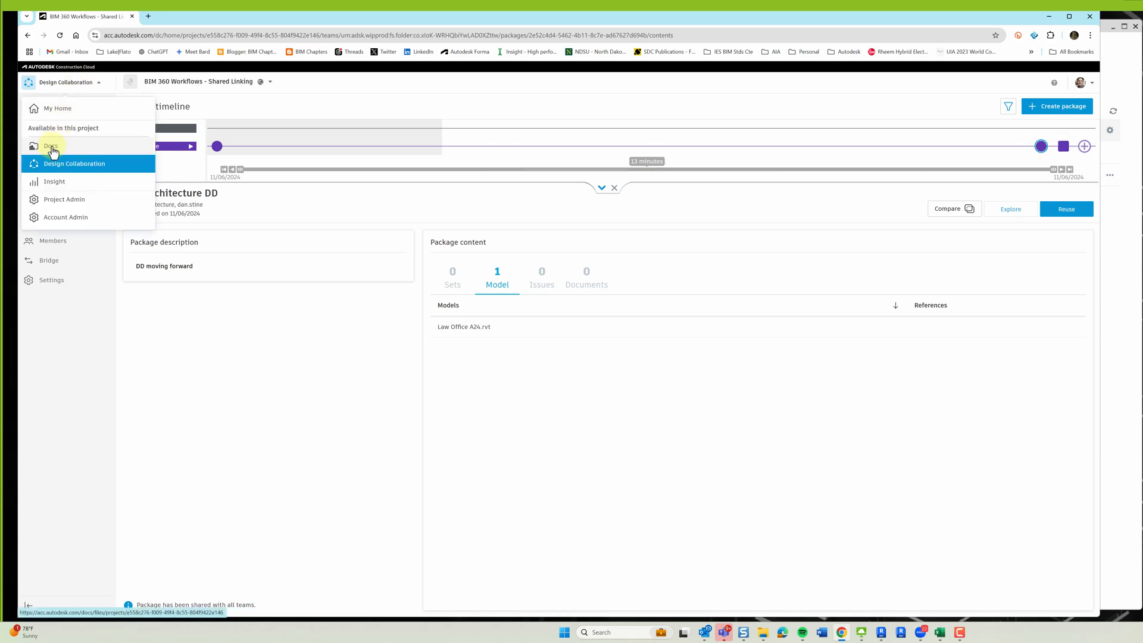
left_click(50, 146)
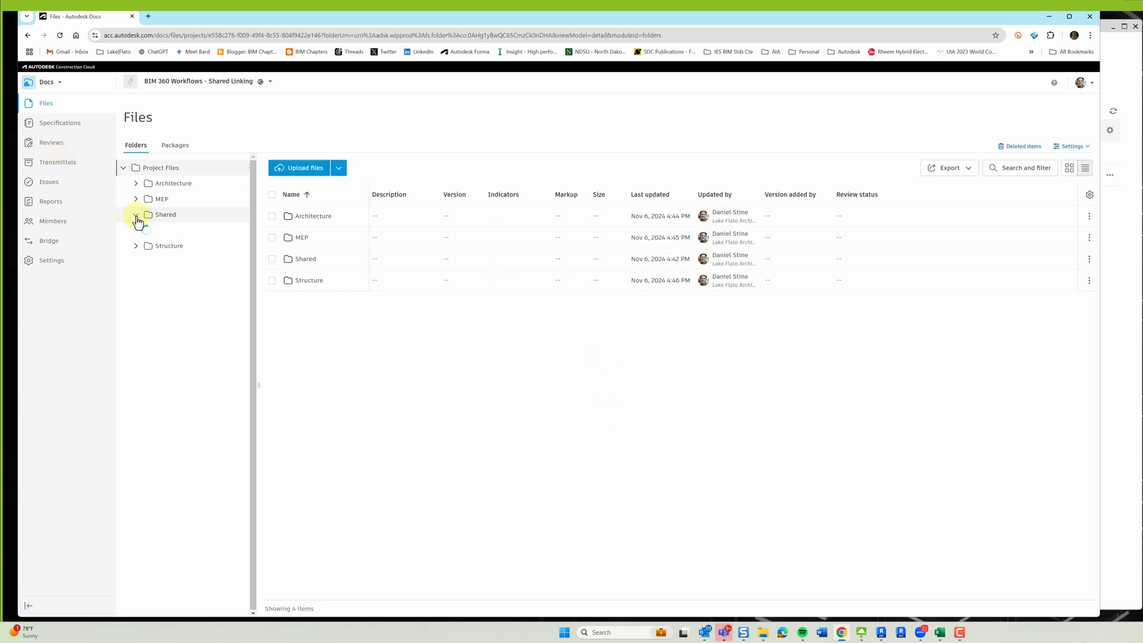
left_click(165, 215)
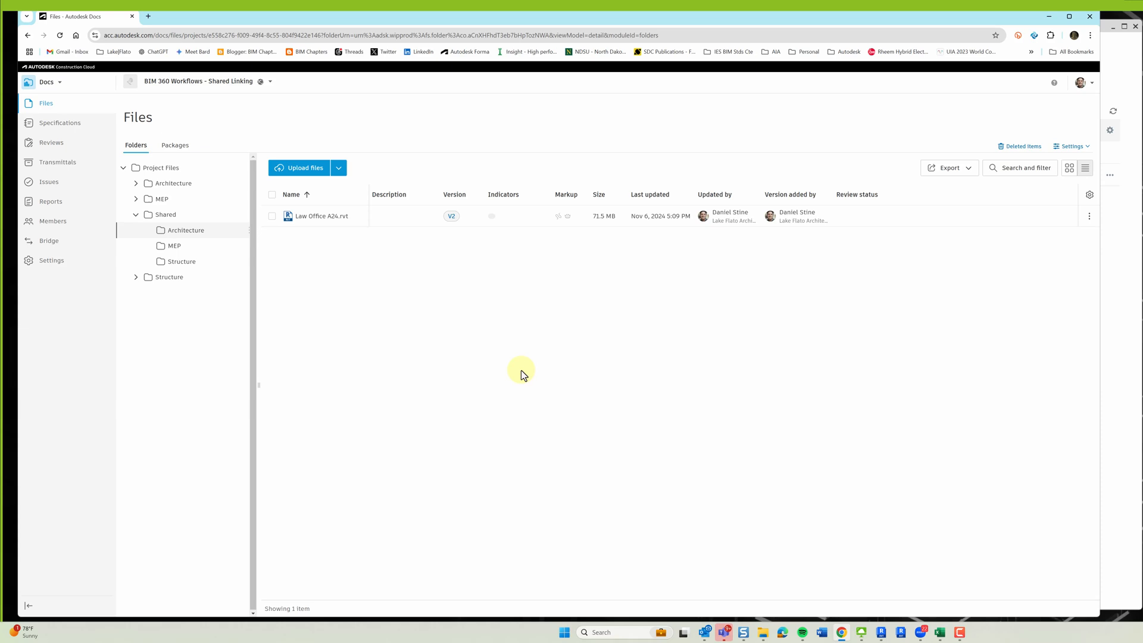
mouse_move(433, 226)
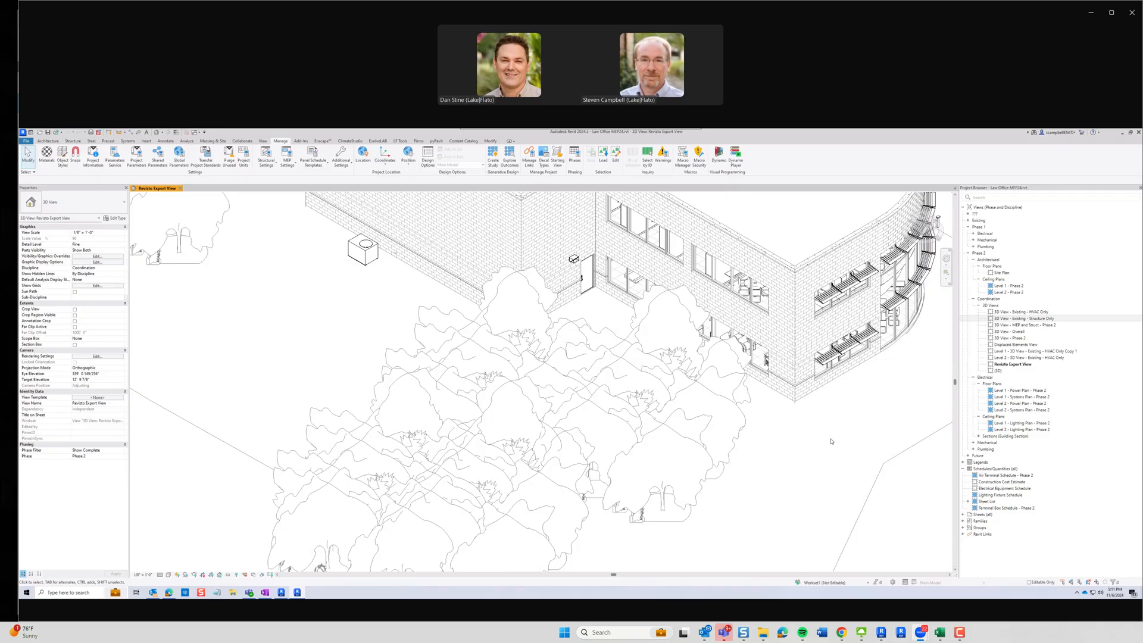
left_click(529, 156)
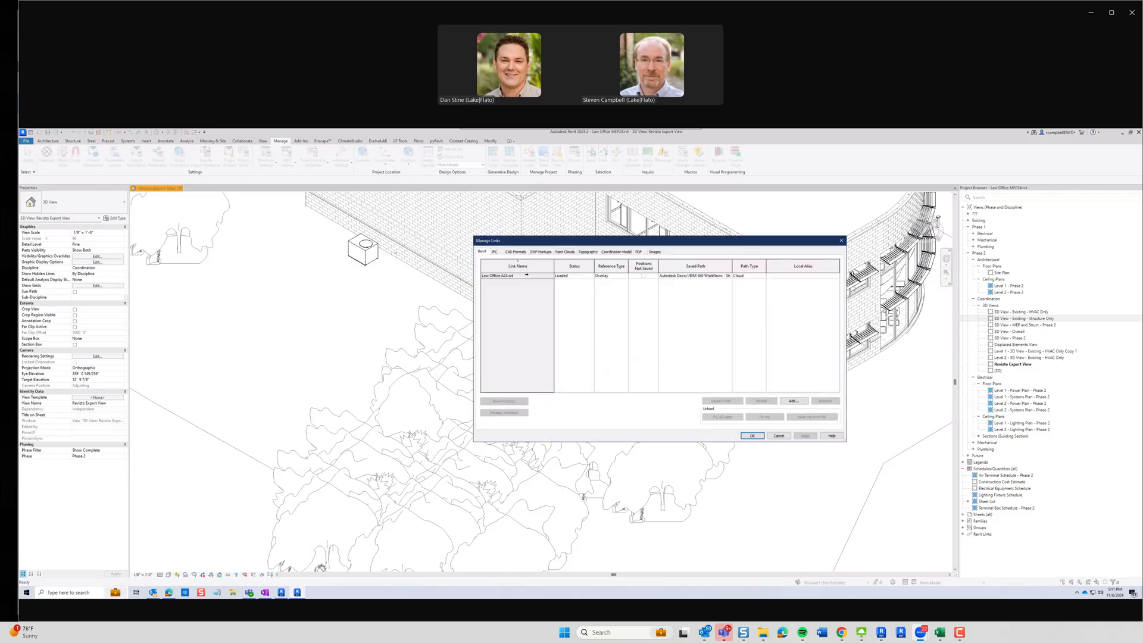
left_click(497, 276)
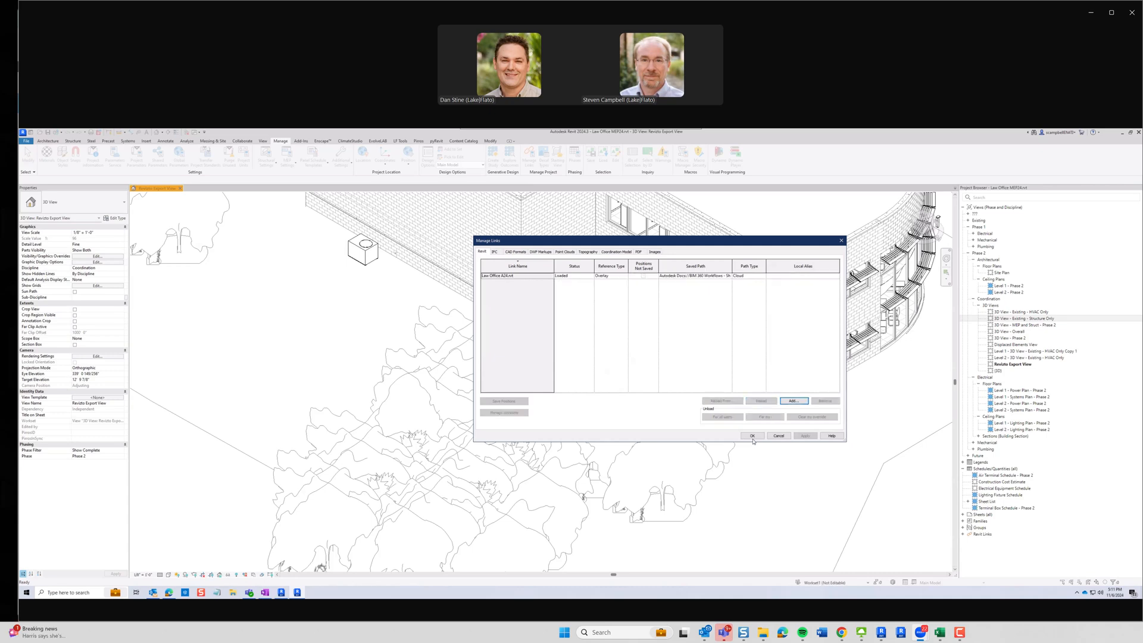
left_click(752, 435)
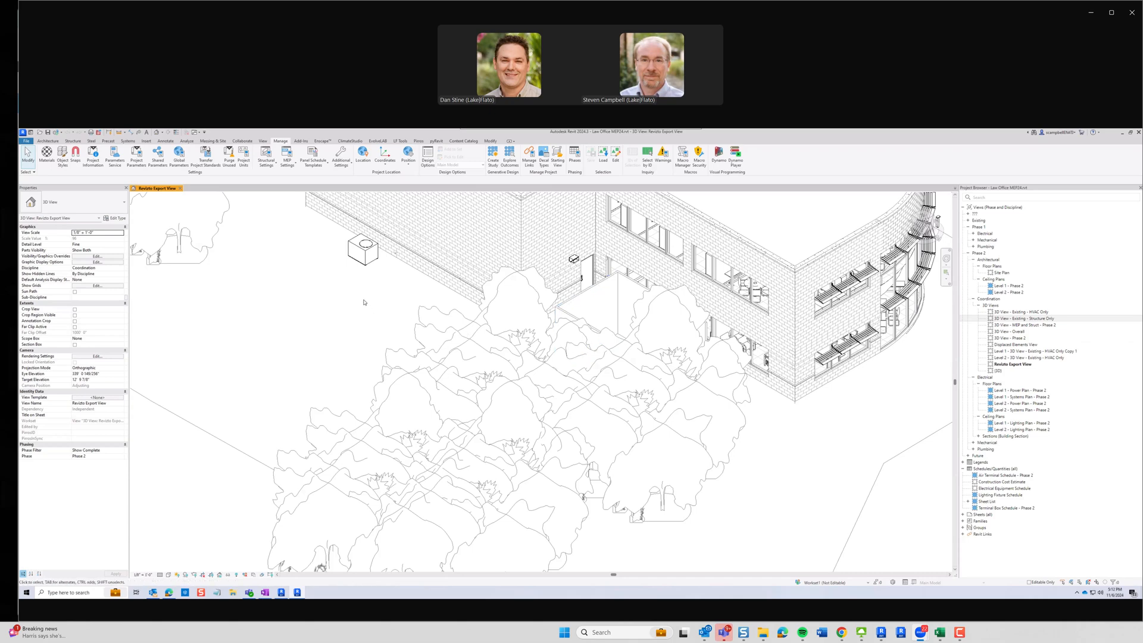
mouse_move(488, 231)
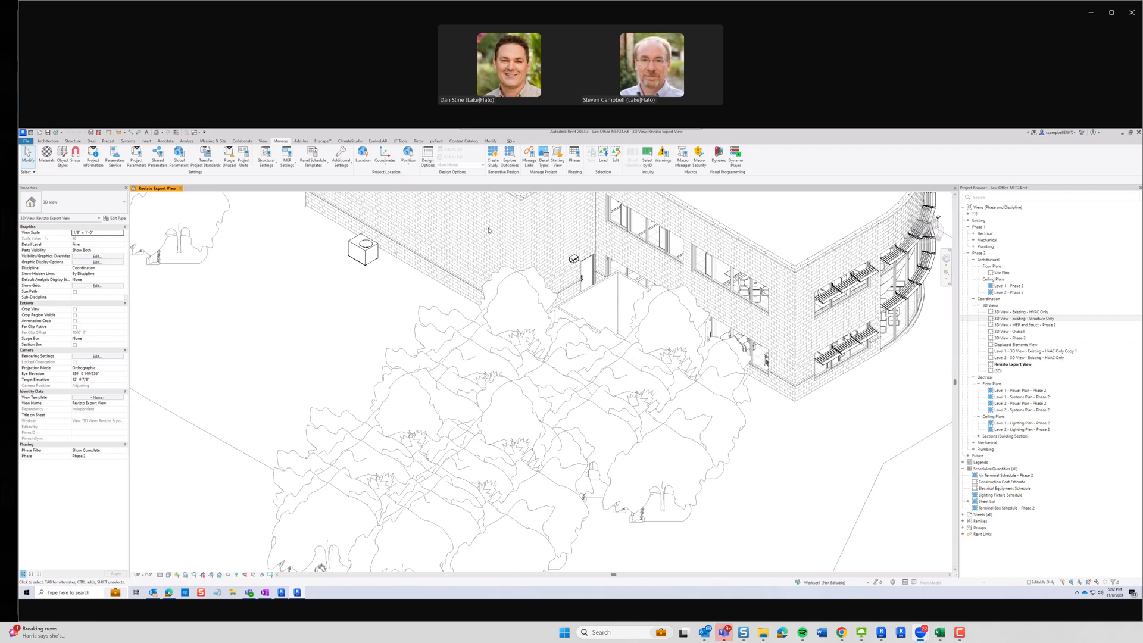
mouse_move(530, 156)
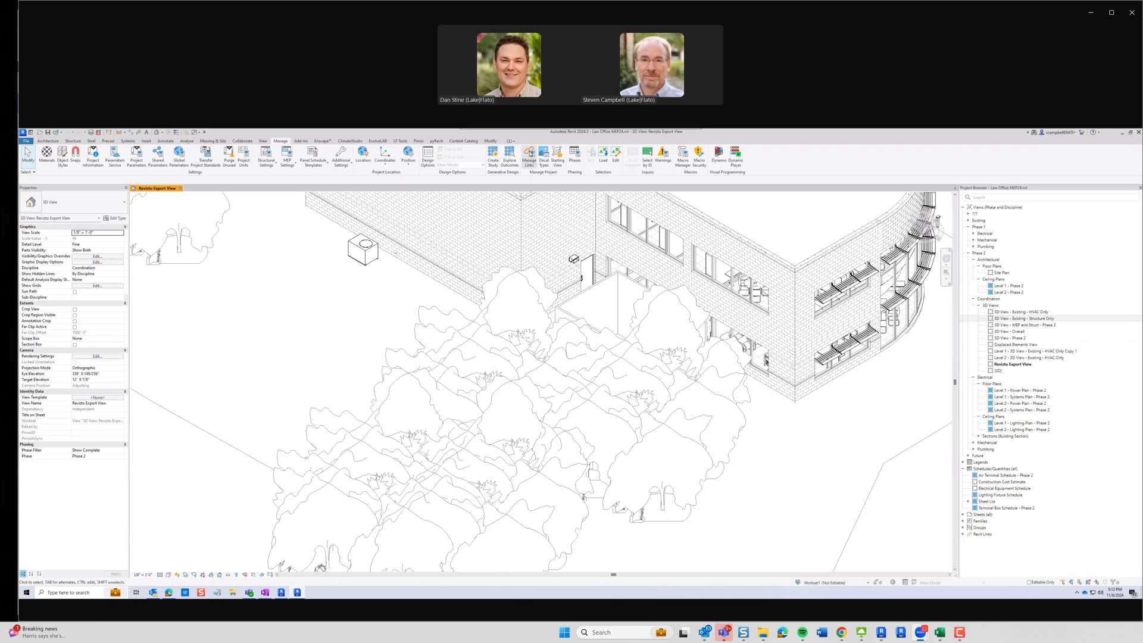
Reload the architecture link from Project Files > Architecture > Law Office A24.rvt
left_click(530, 156)
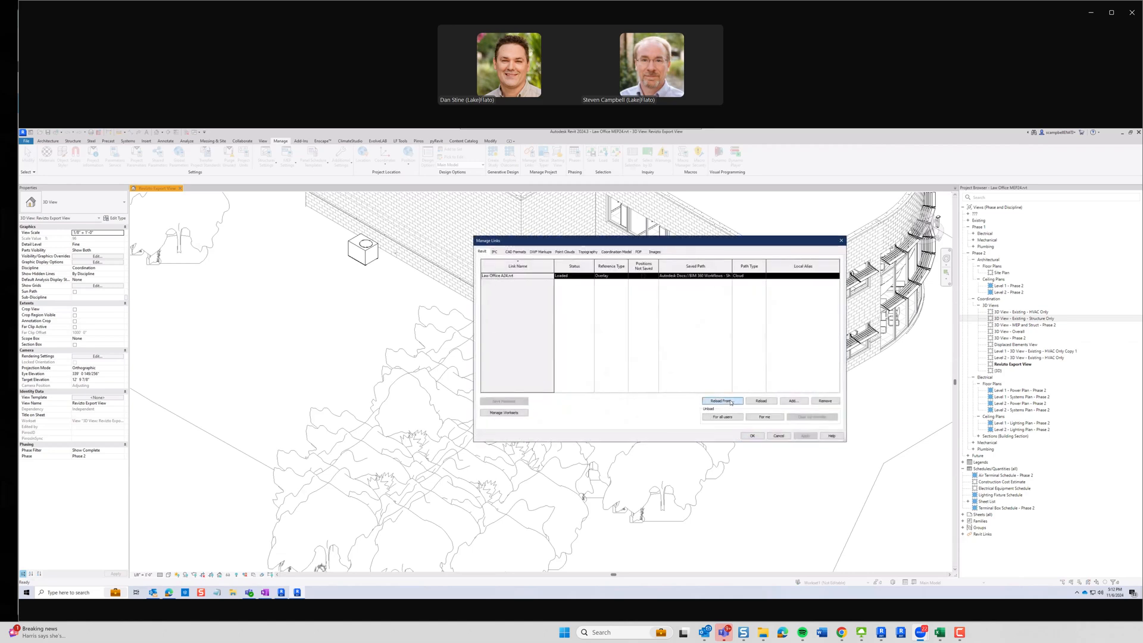
left_click(792, 401)
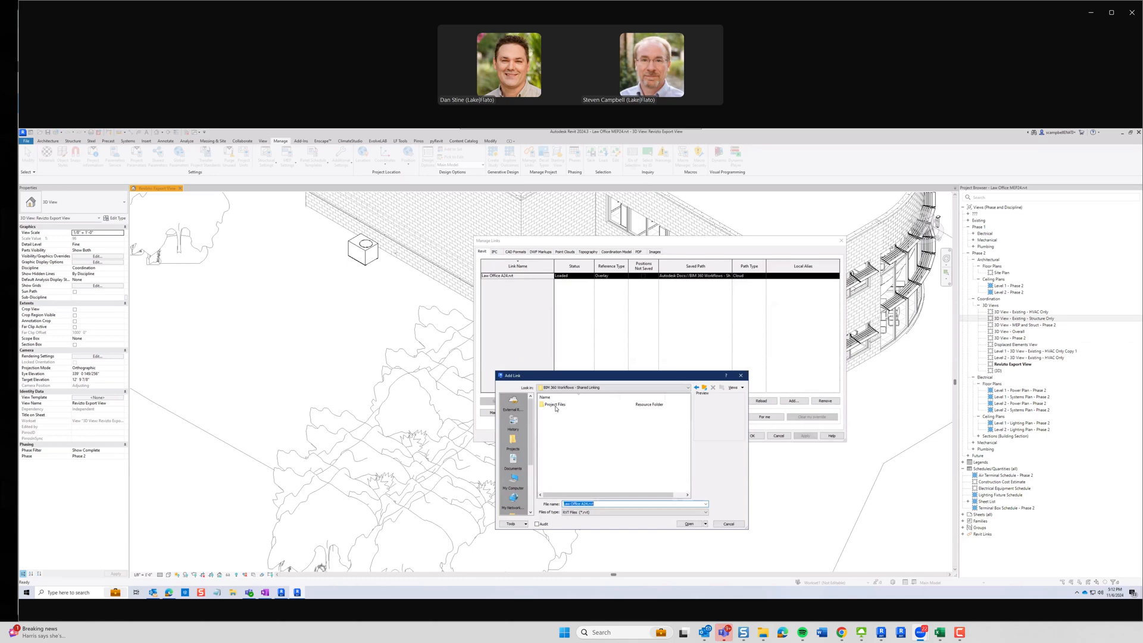
double_click(554, 404)
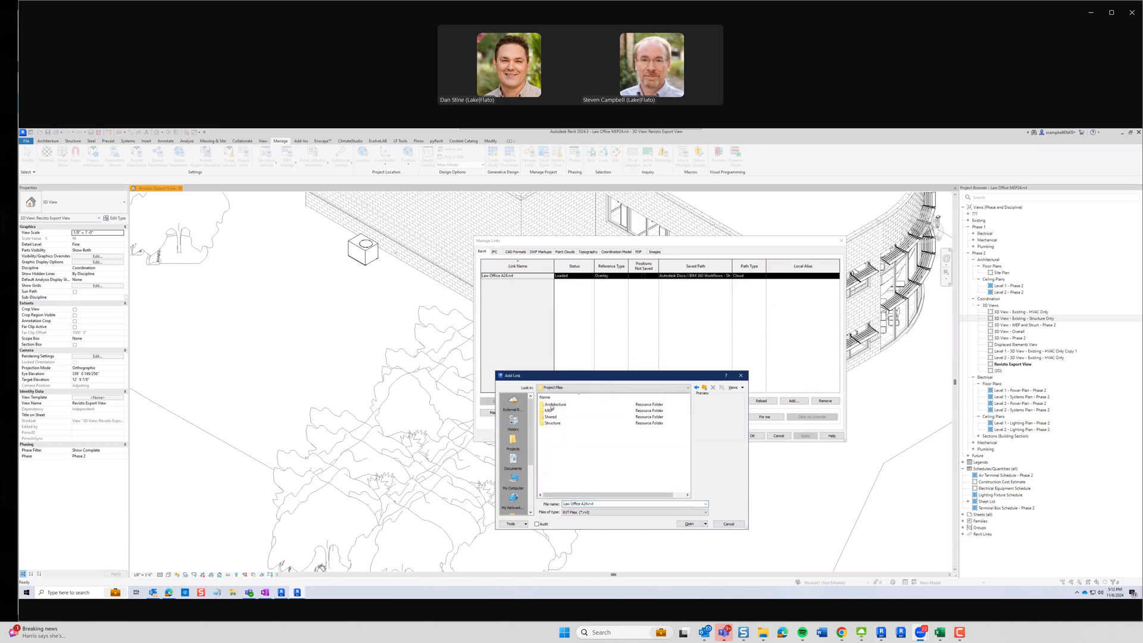
double_click(554, 404)
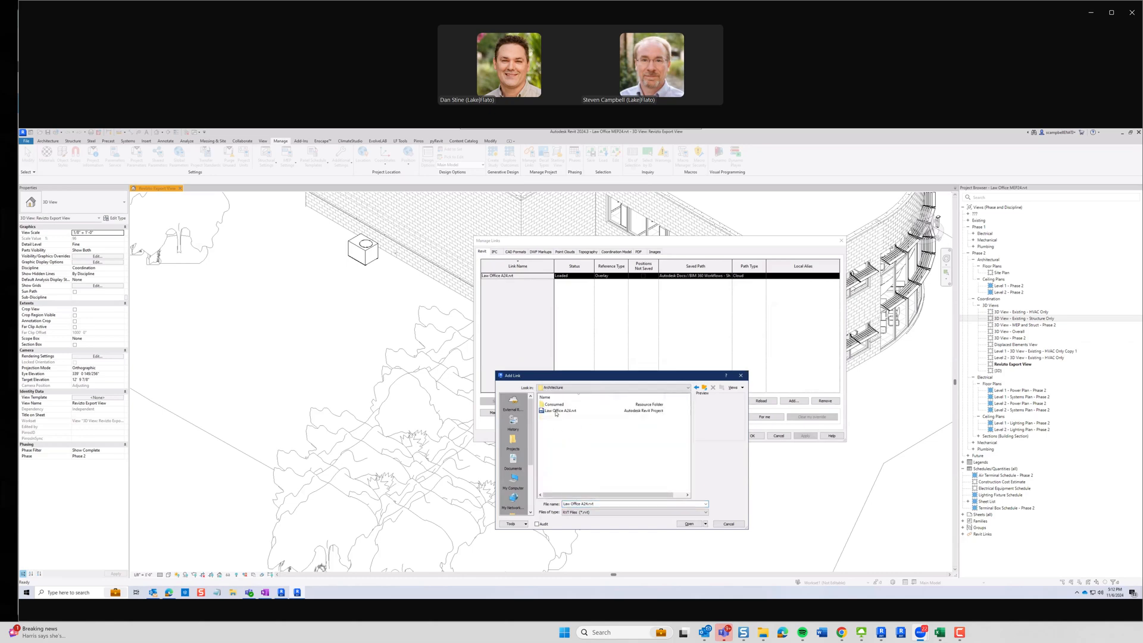
left_click(561, 410)
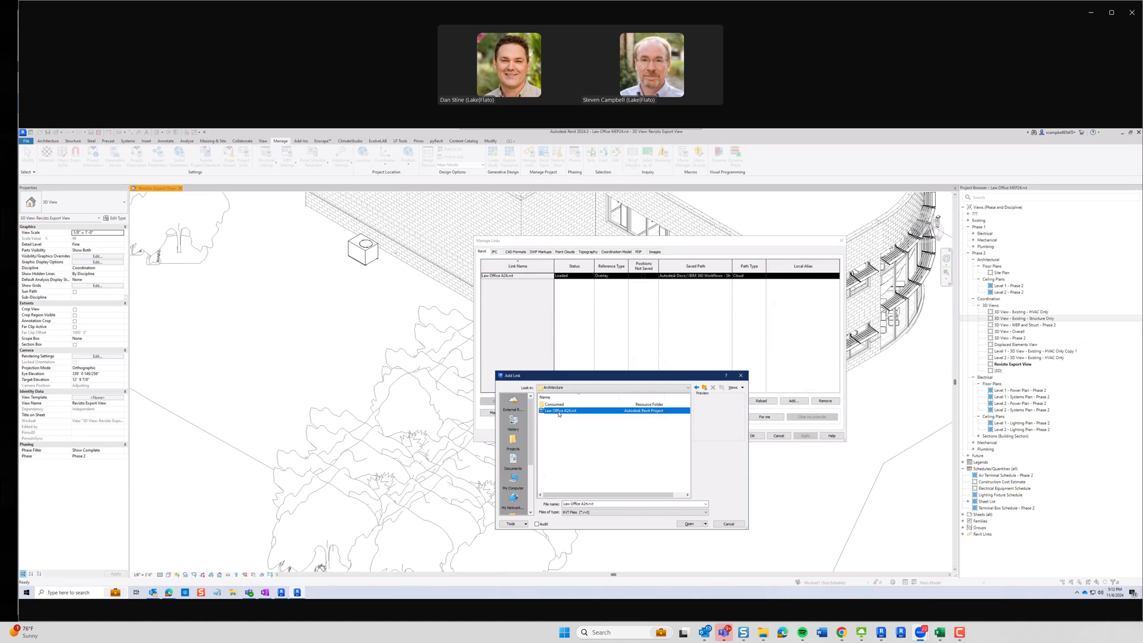
left_click(727, 523)
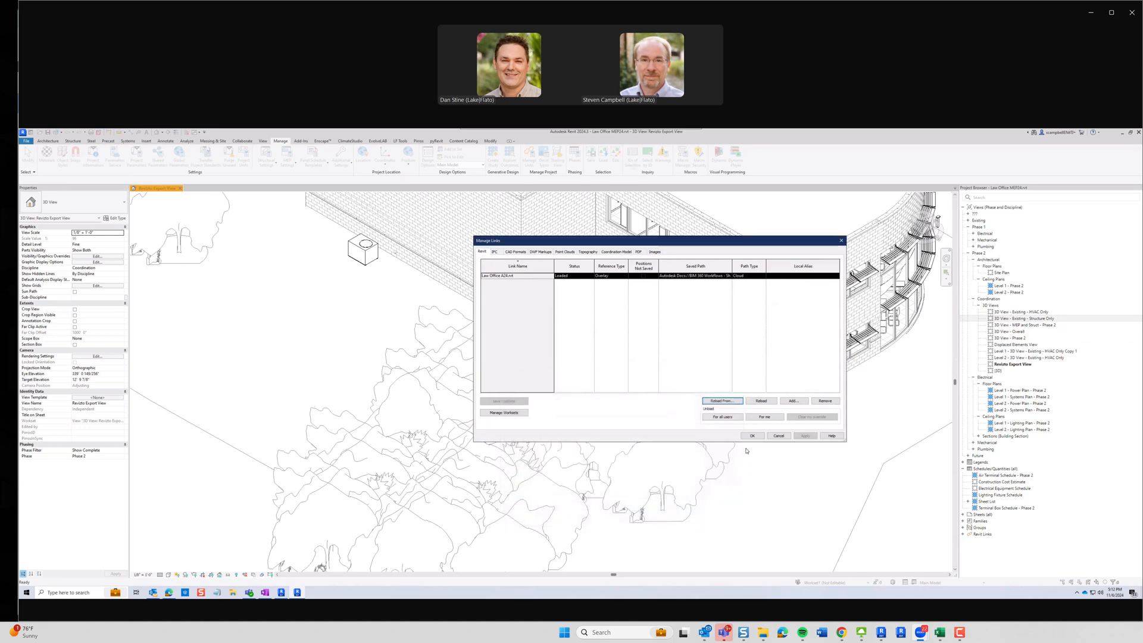